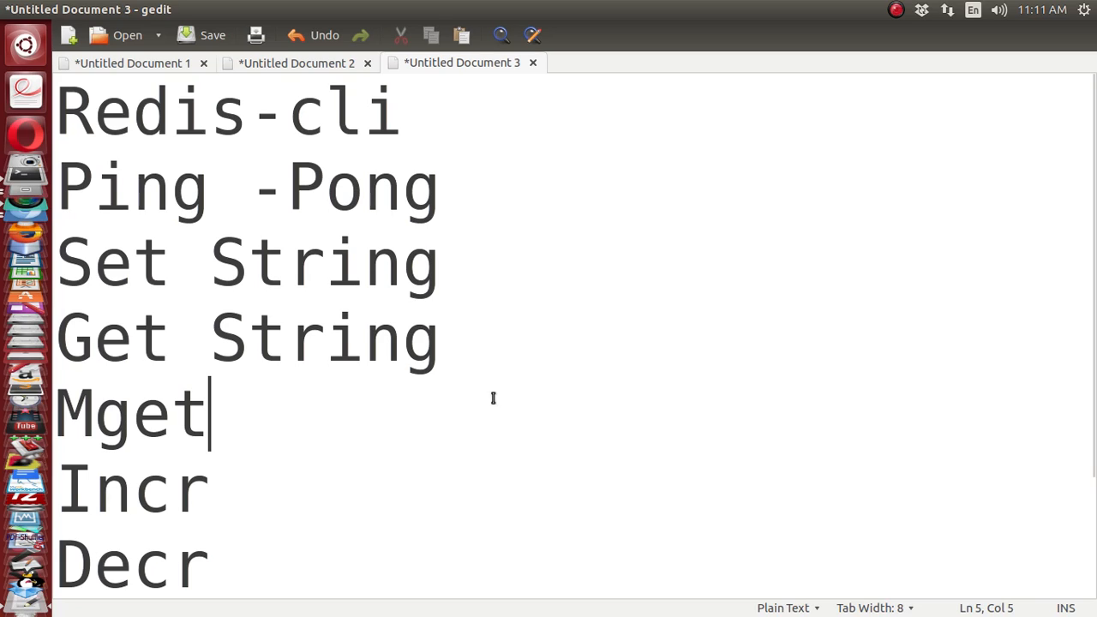
pyautogui.moveTo(60, 133)
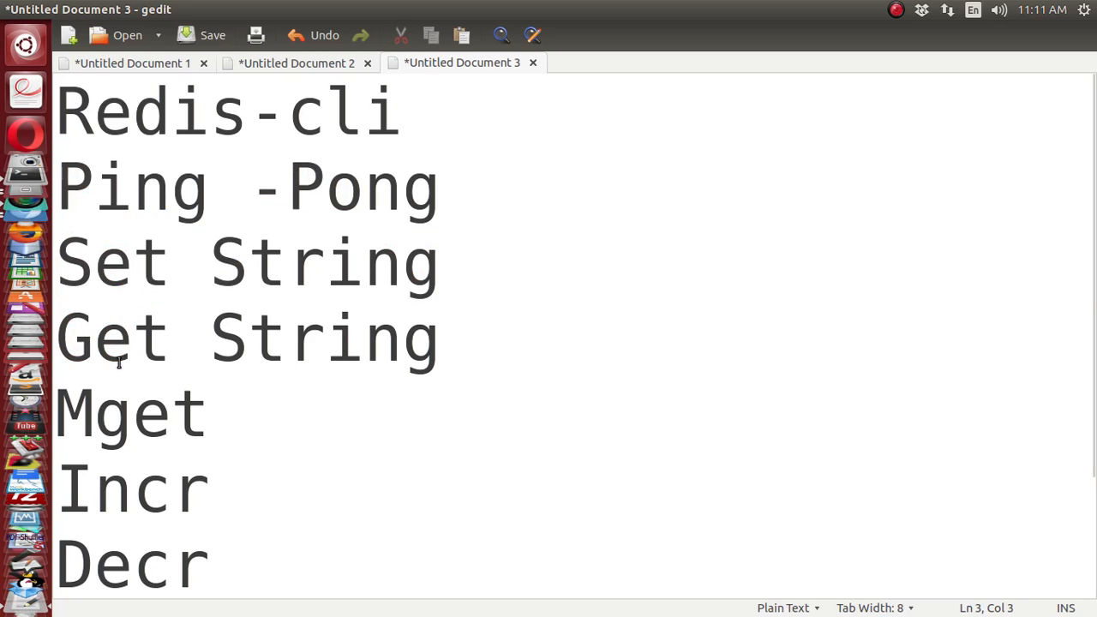
# Step: Scroll through the session and type shutdown at the redis-cli prompt to stop the server
pyautogui.click(133, 262)
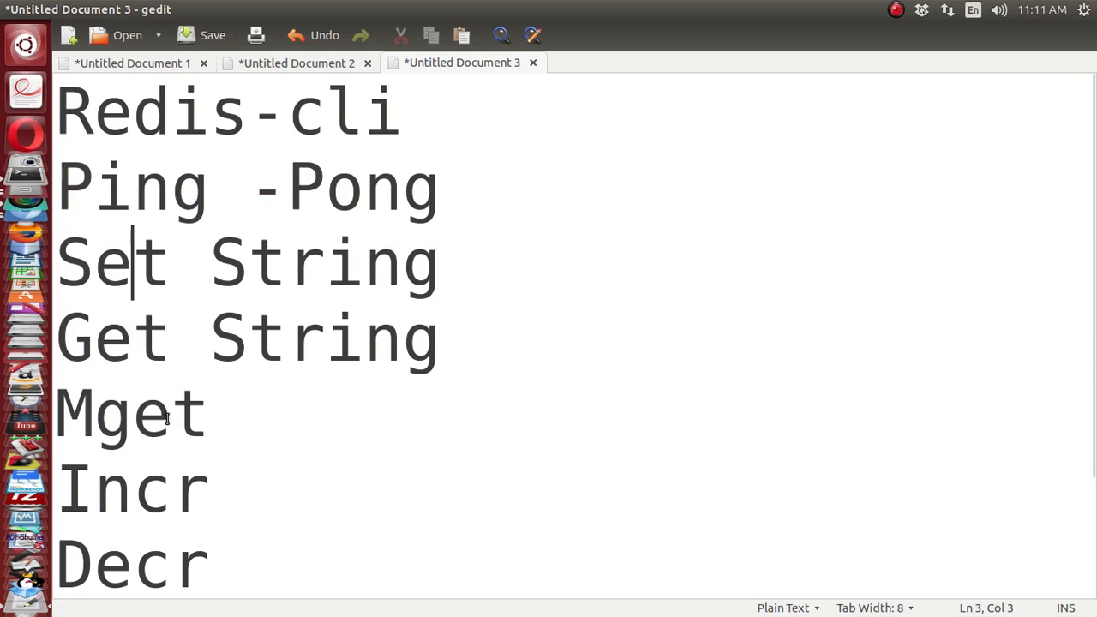
pyautogui.scroll(-3)
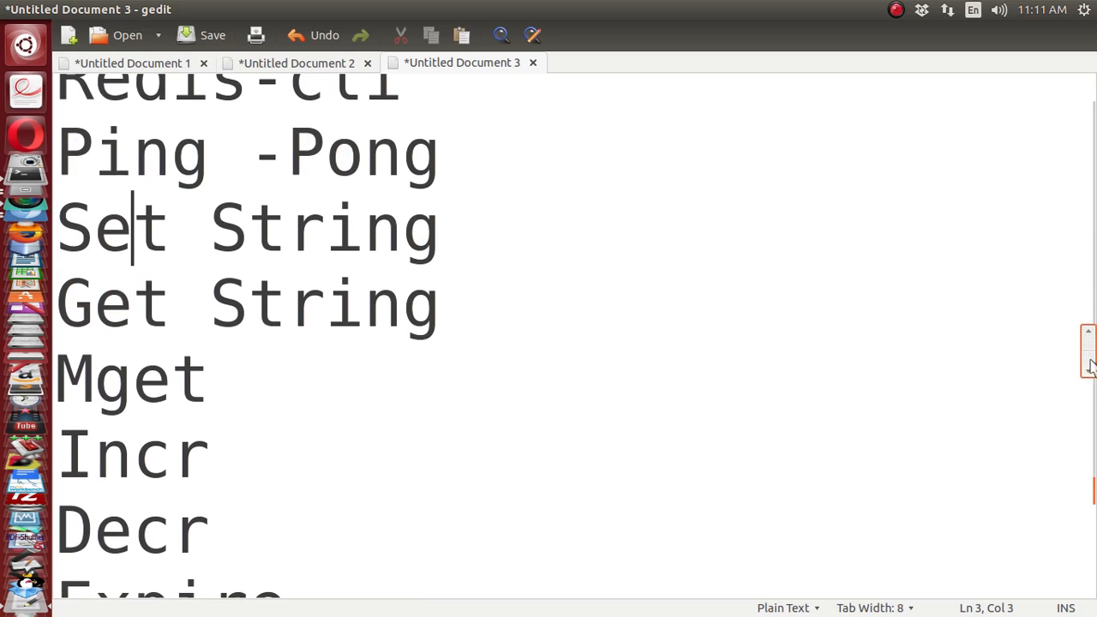
pyautogui.scroll(-3)
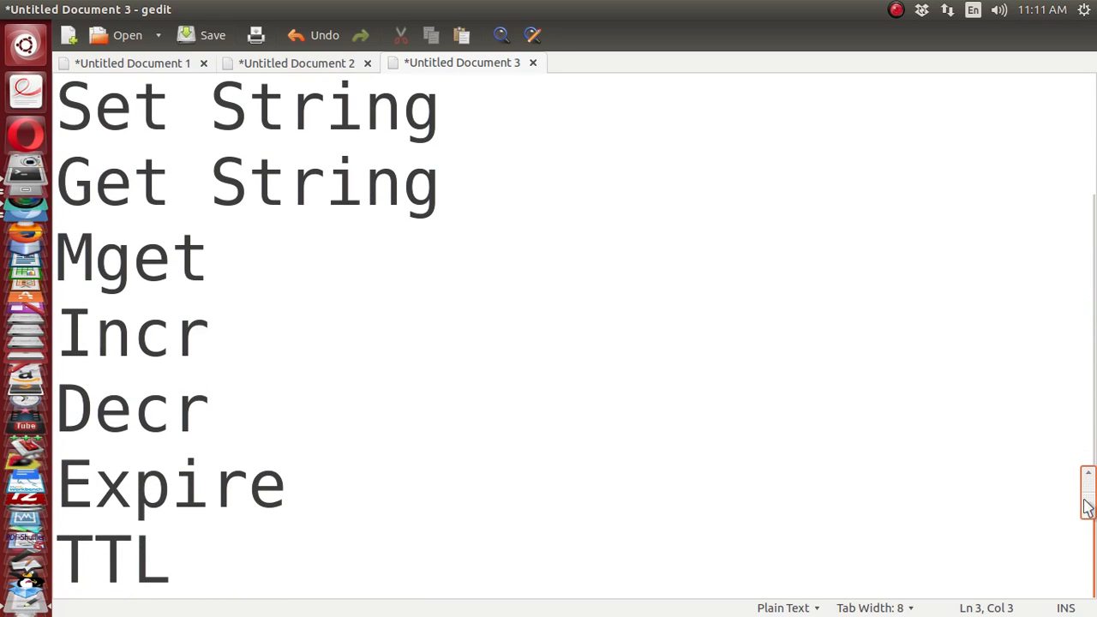
pyautogui.click(133, 107)
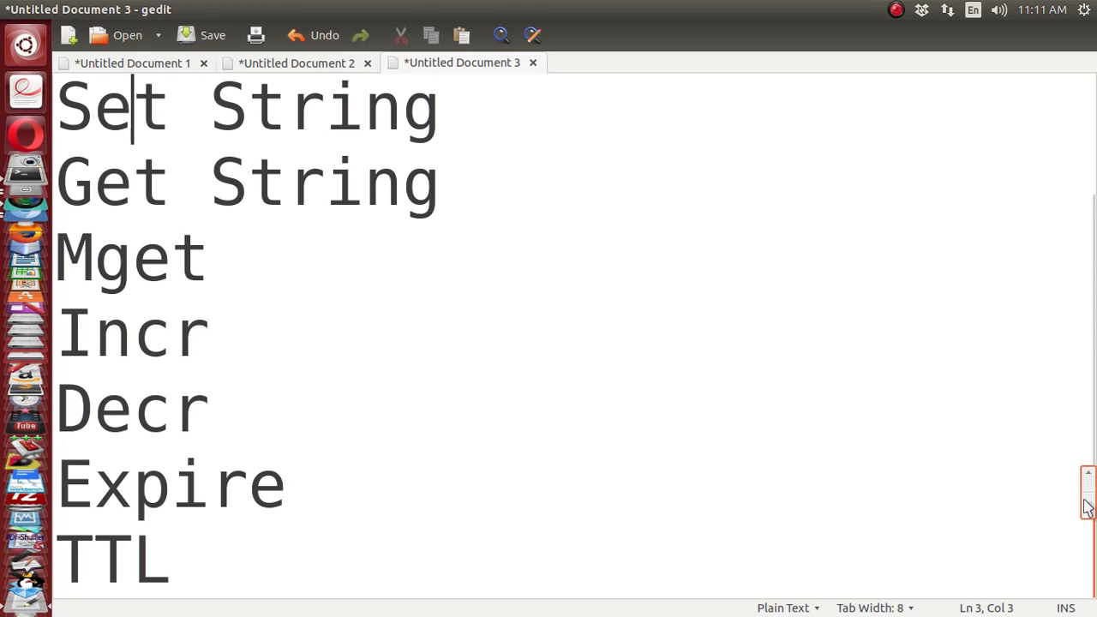
pyautogui.moveTo(1087, 527)
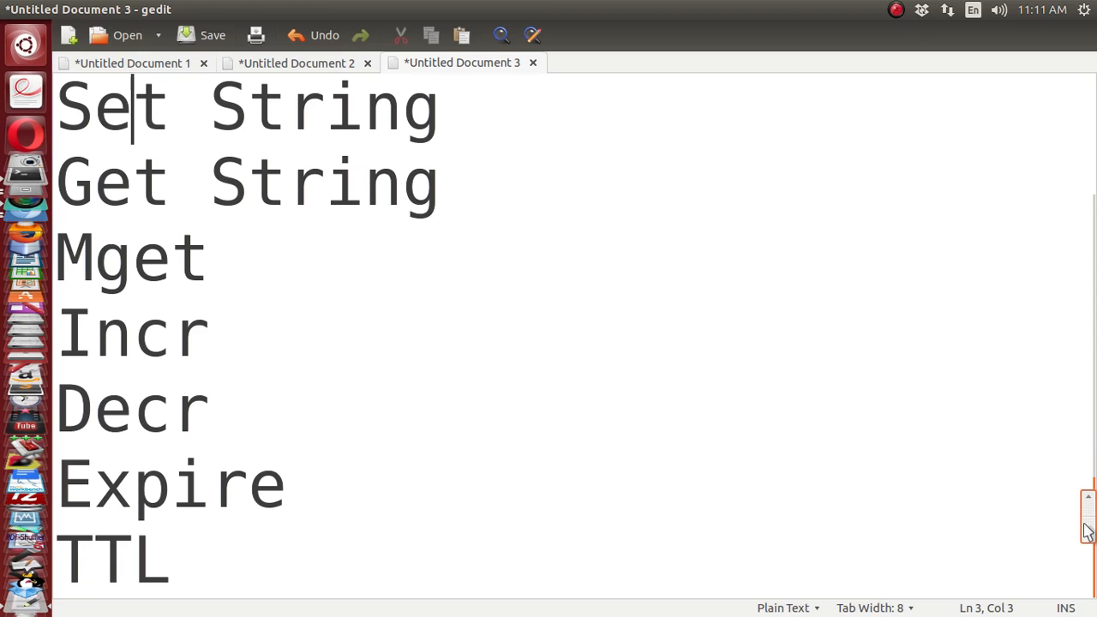
pyautogui.scroll(3)
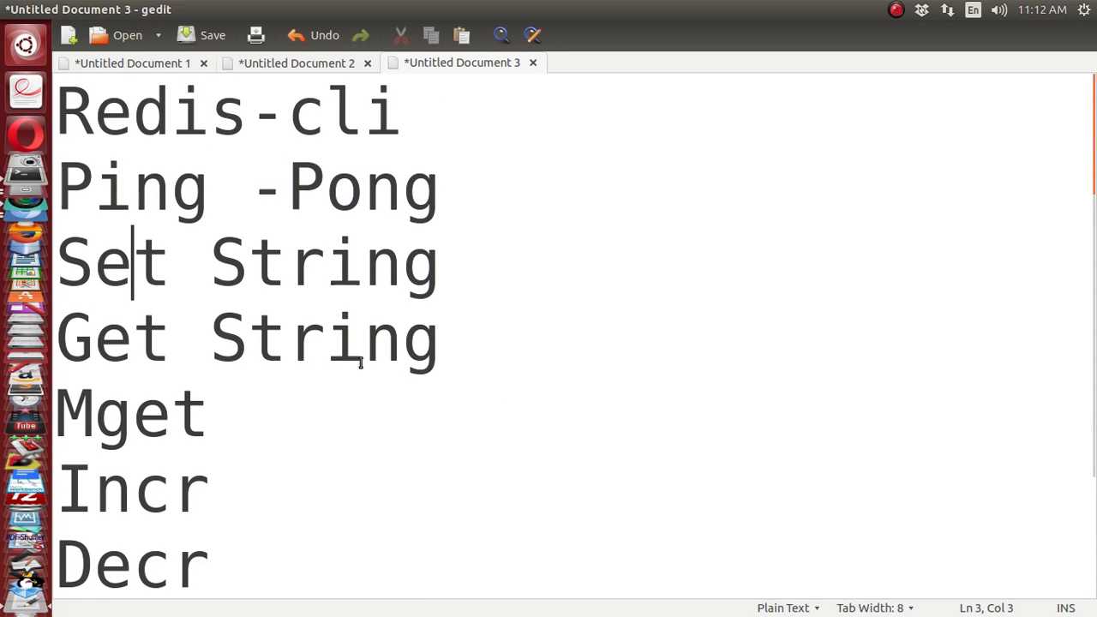
pyautogui.click(363, 338)
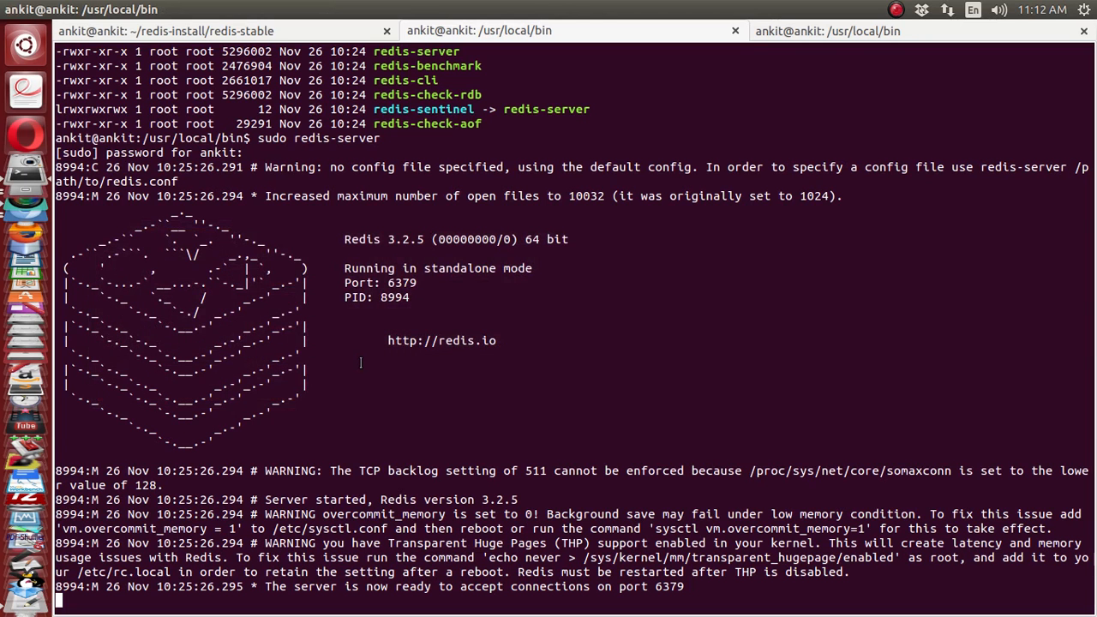
pyautogui.moveTo(333, 411)
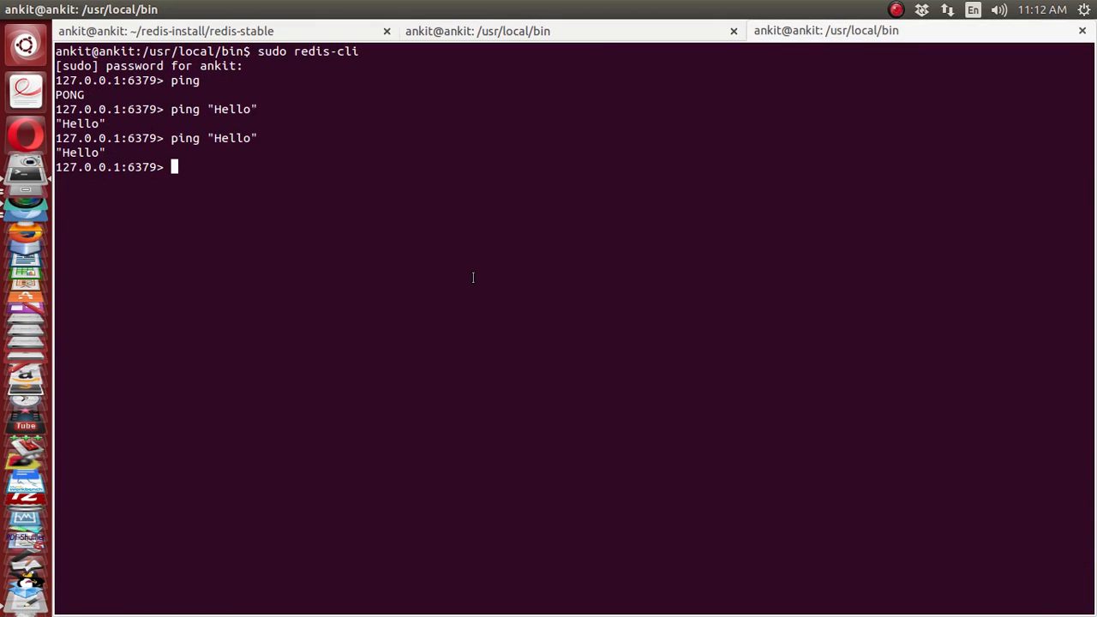
pyautogui.write('sh')
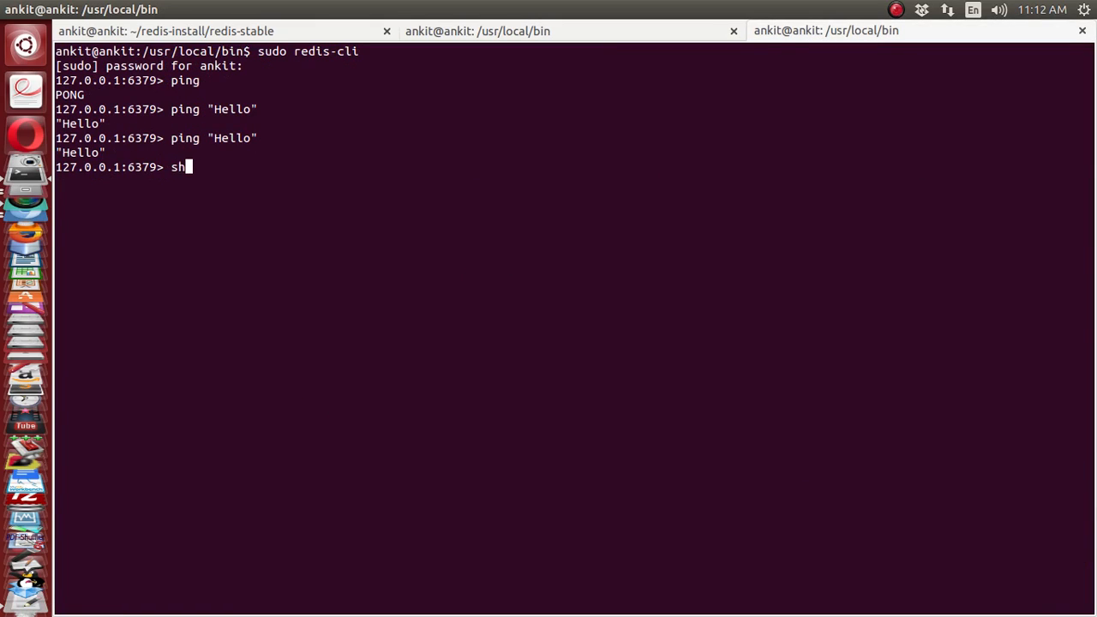
pyautogui.write('utdown')
pyautogui.write('ping')
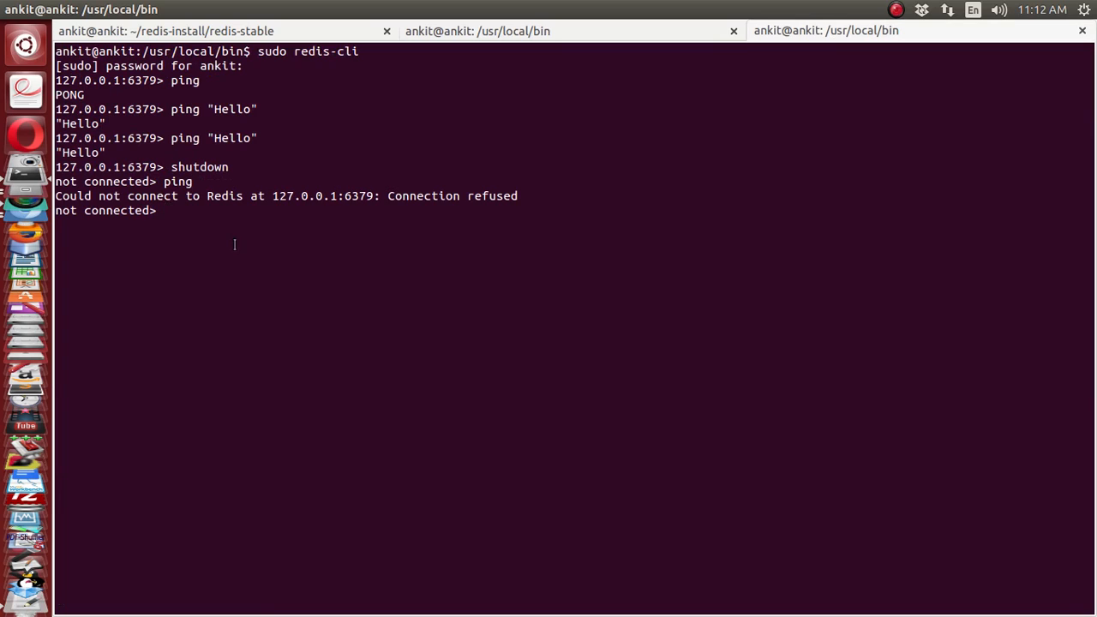
pyautogui.moveTo(295, 197)
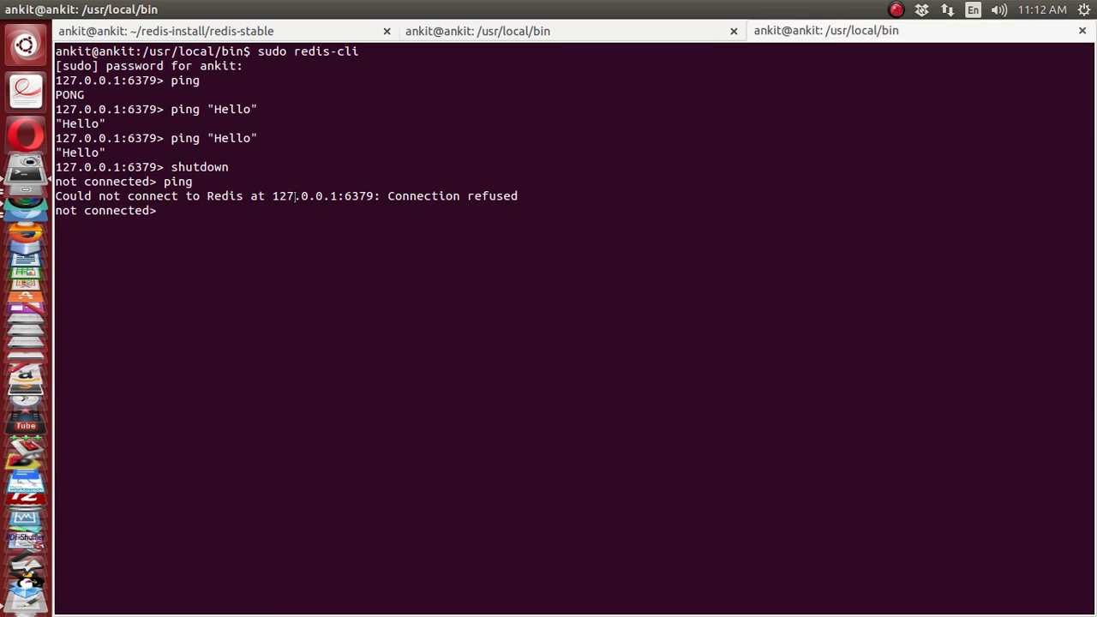
# Step: Run sudo redis-server in the server tab, then ping again from redis-cli to get PONG
pyautogui.click(479, 30)
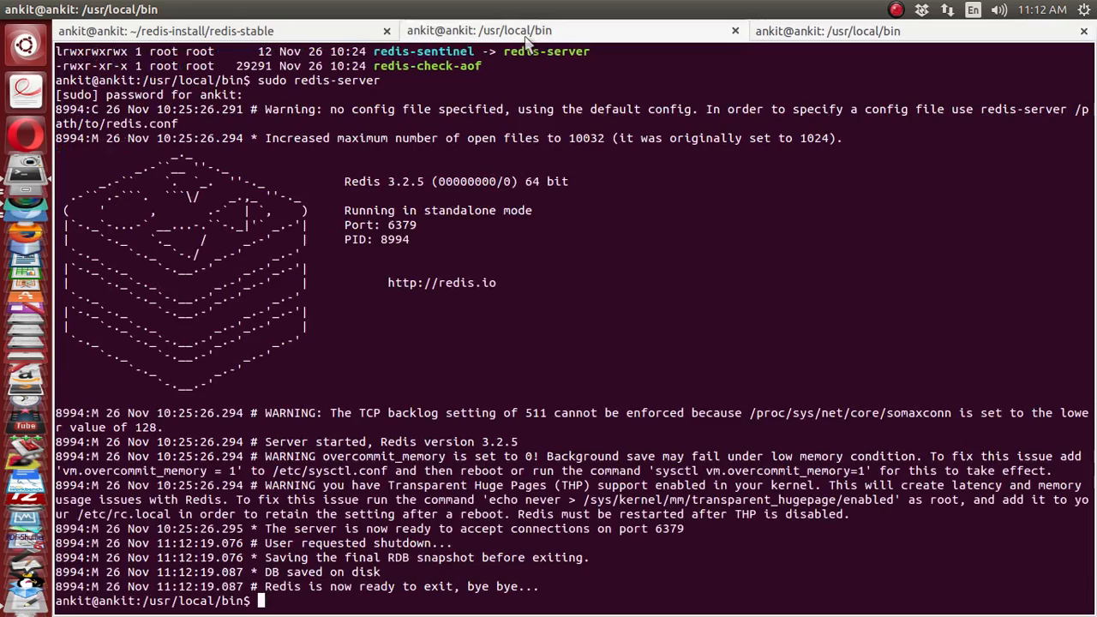
pyautogui.write('sudo redis-server')
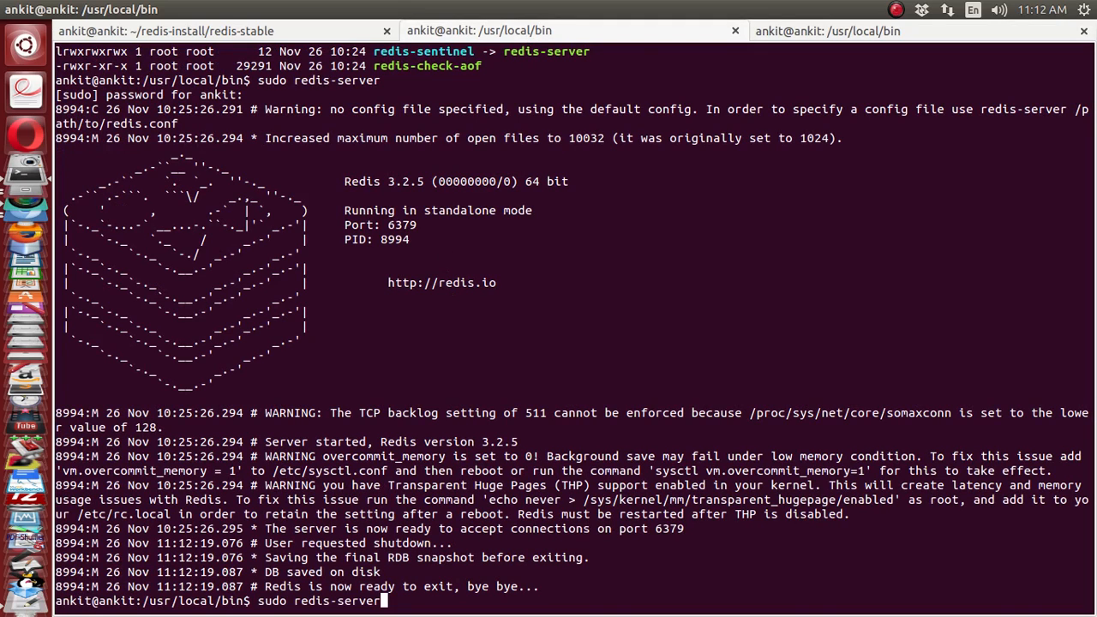
pyautogui.press('Return')
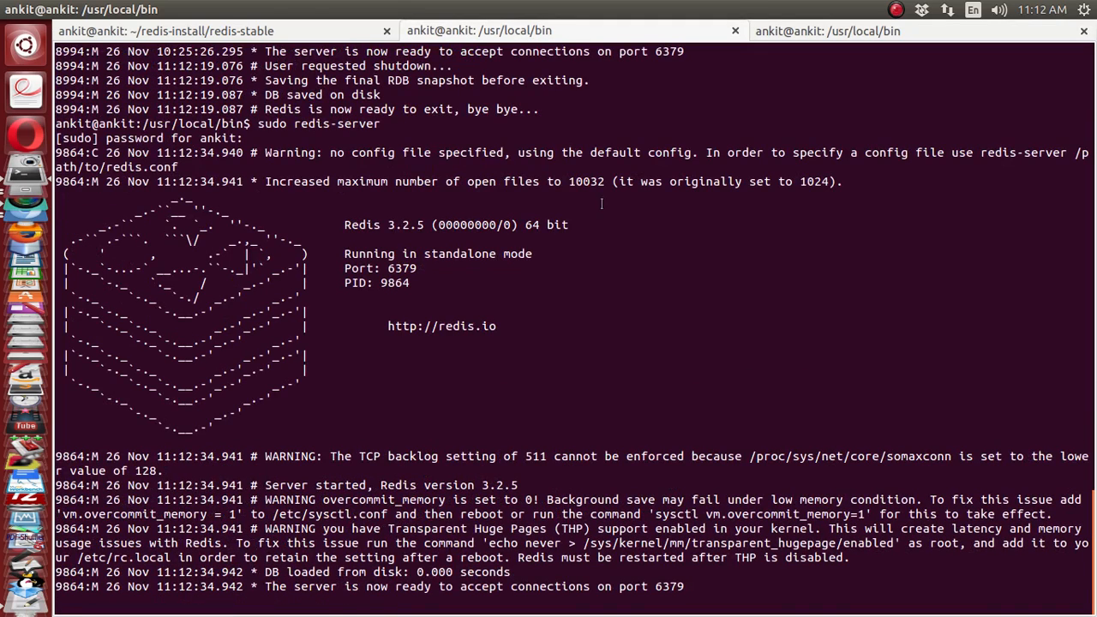
pyautogui.click(825, 30)
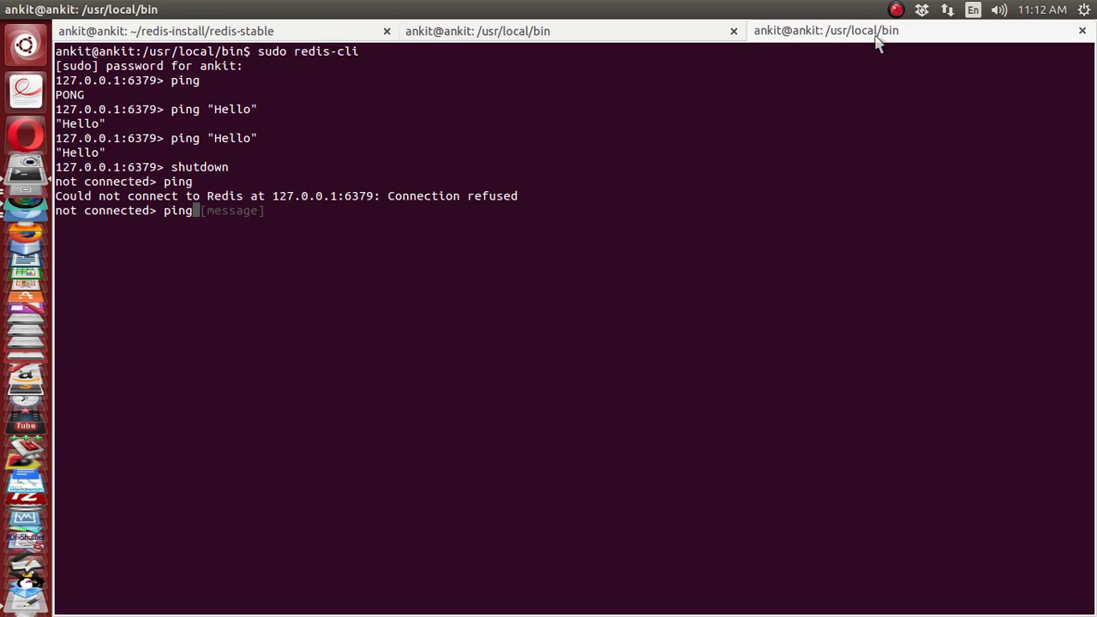
pyautogui.press('Return')
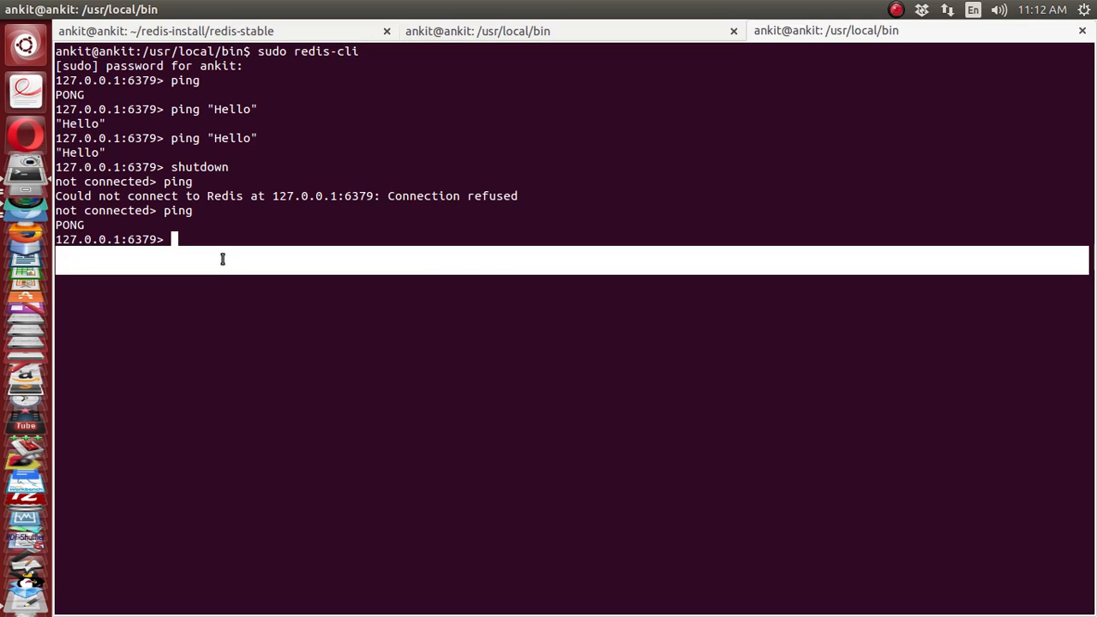
# Step: Store the key hello with the value "world" using set
pyautogui.write('setn')
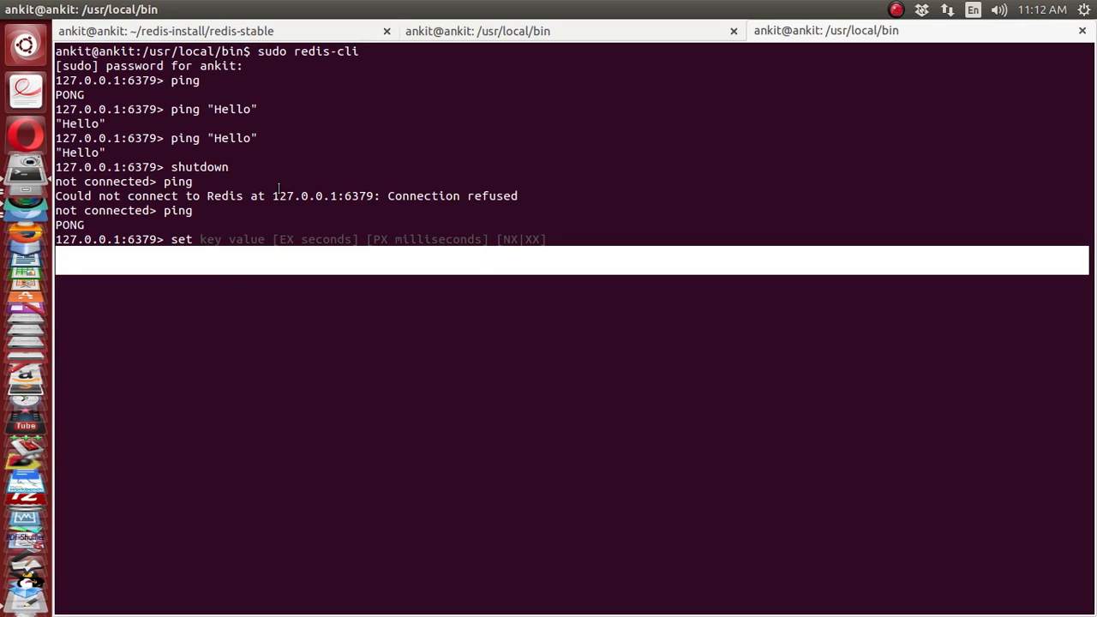
pyautogui.write('hello')
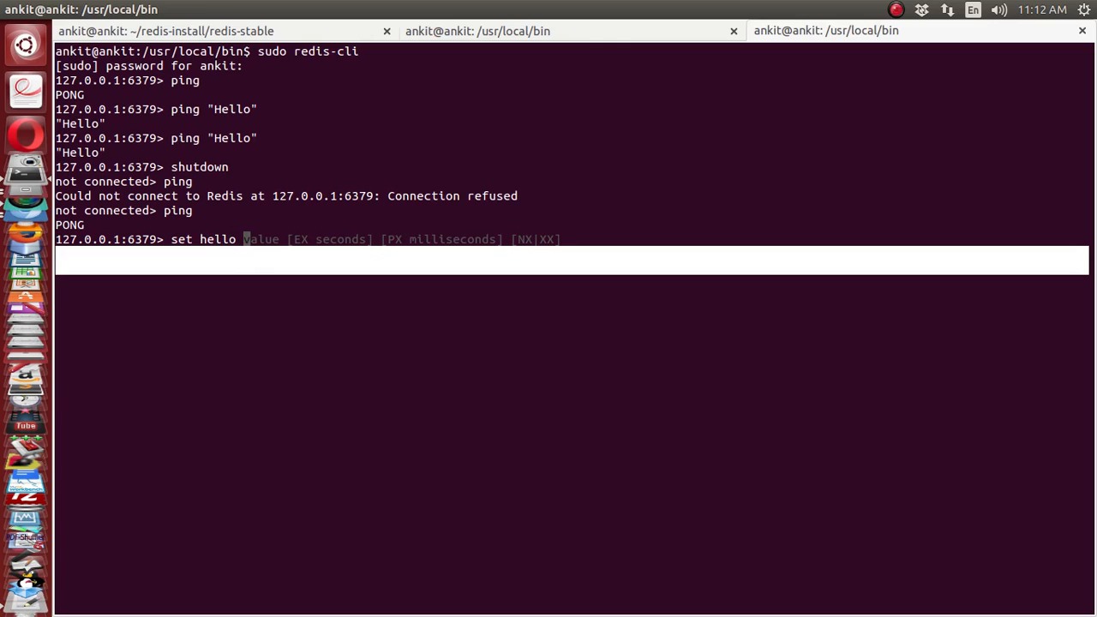
pyautogui.write('"')
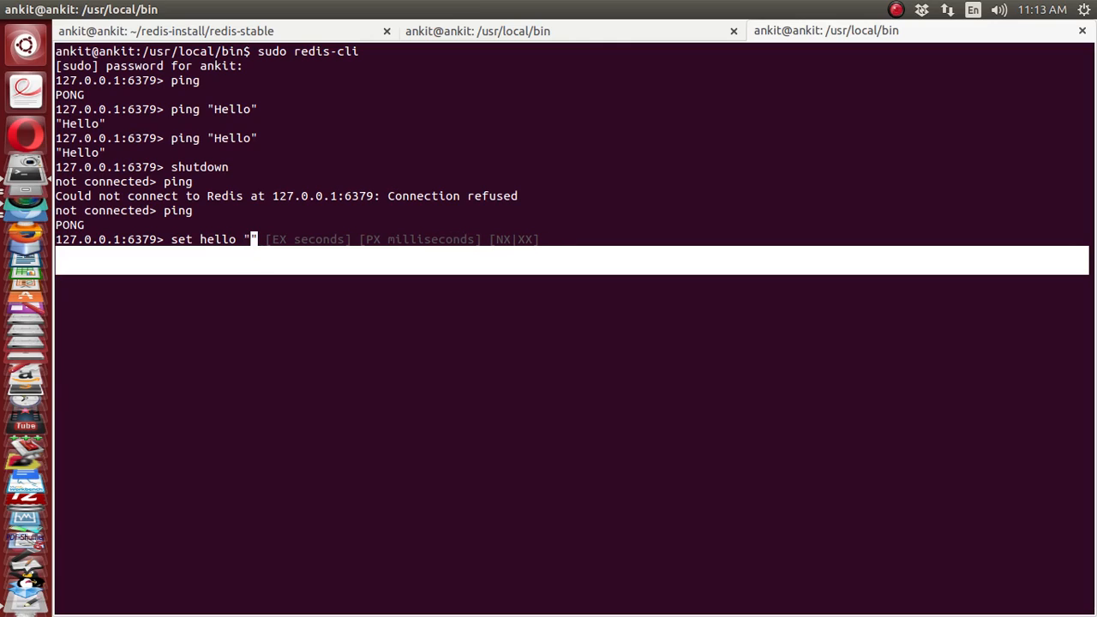
pyautogui.write('world')
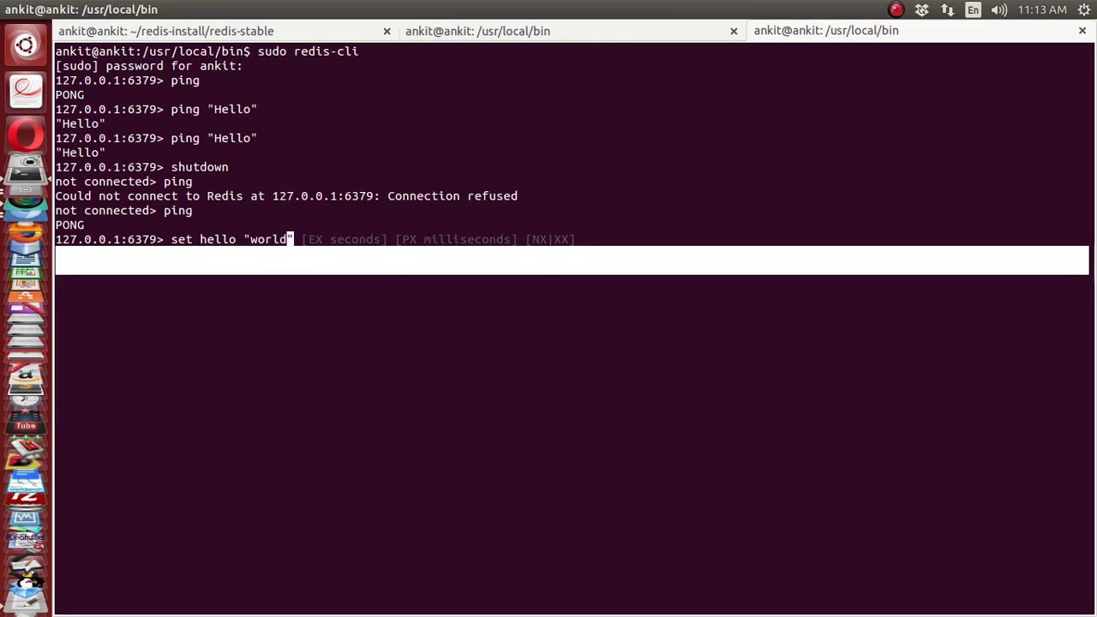
pyautogui.press('Return')
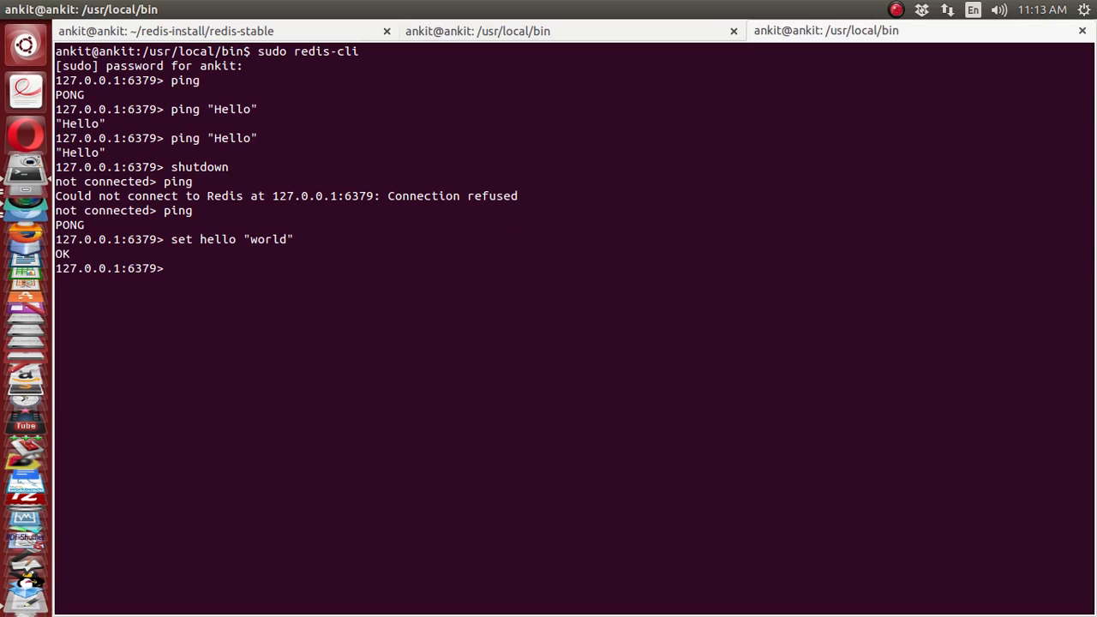
# Step: Store the key count with the value 10
pyautogui.write('set')
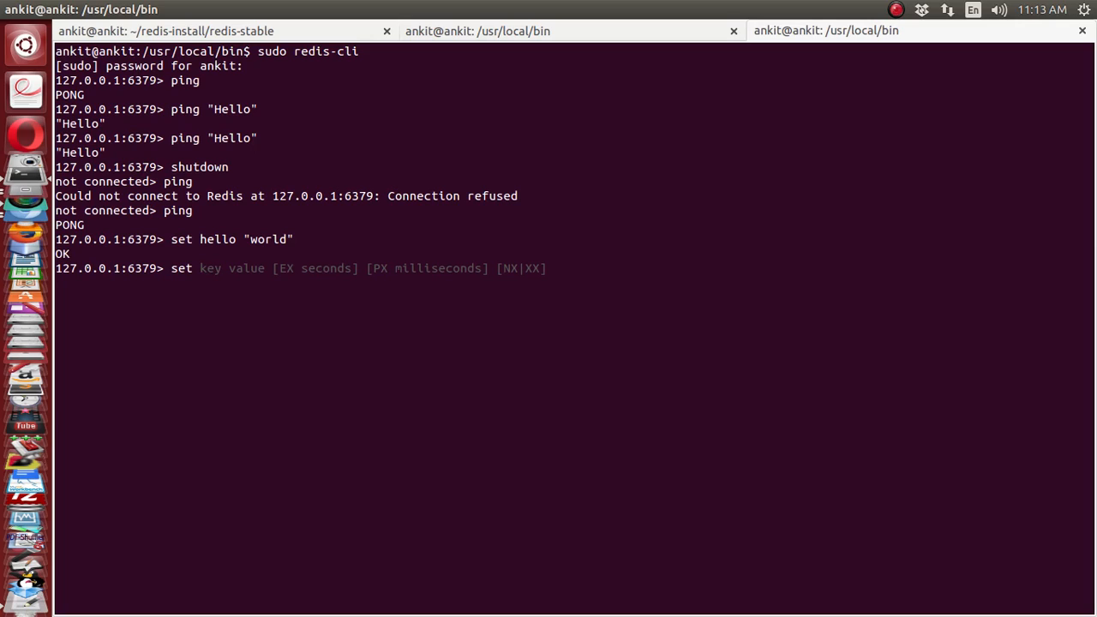
pyautogui.write('c')
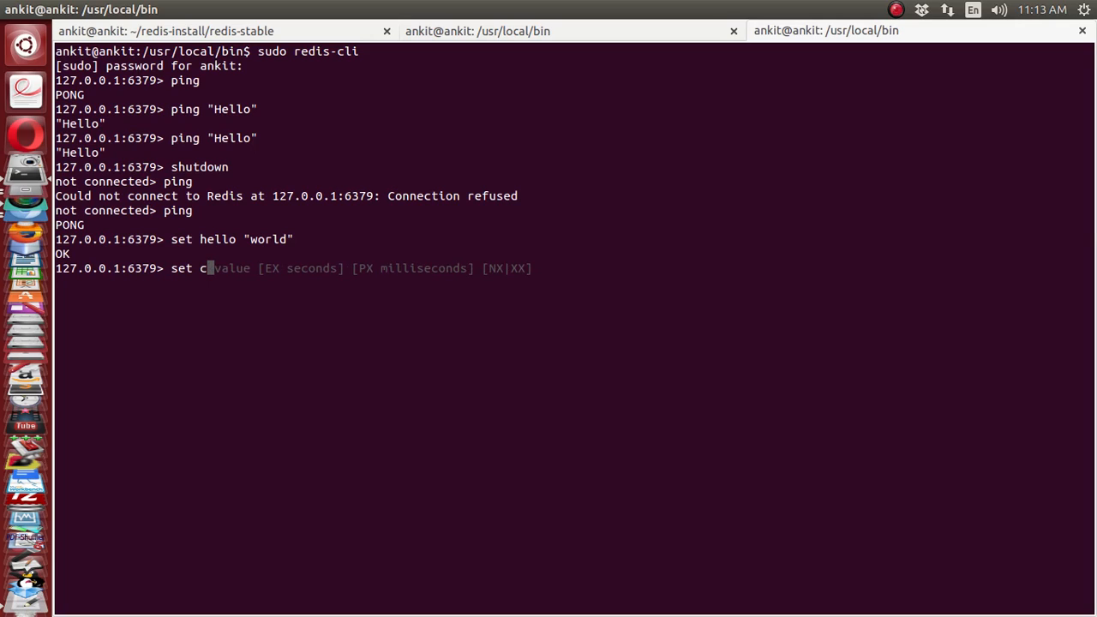
pyautogui.write('ount 10')
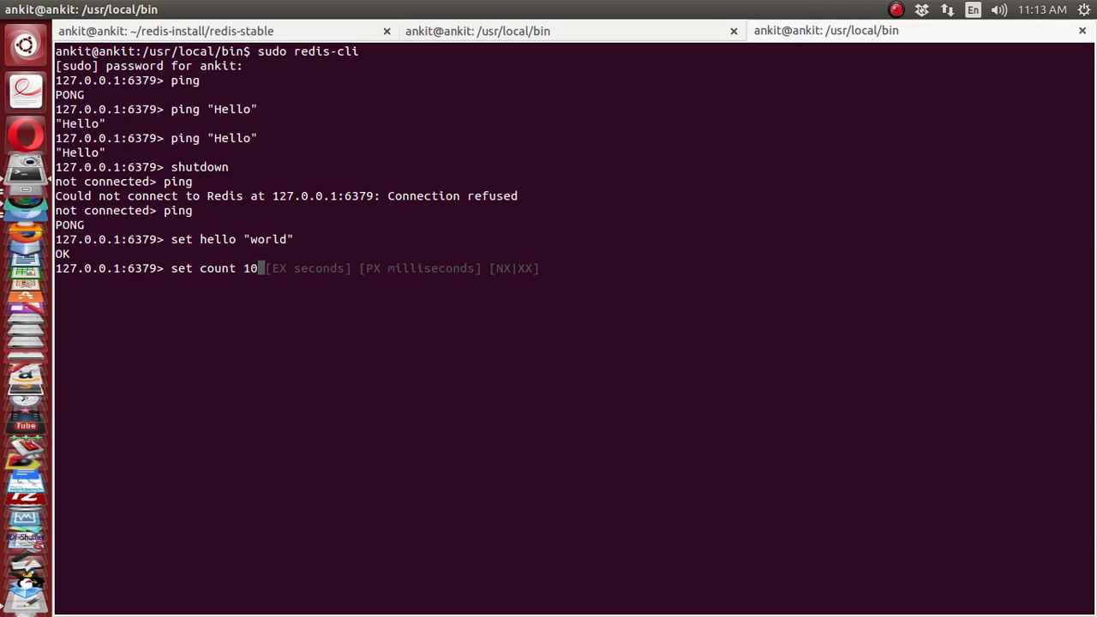
pyautogui.press('Return')
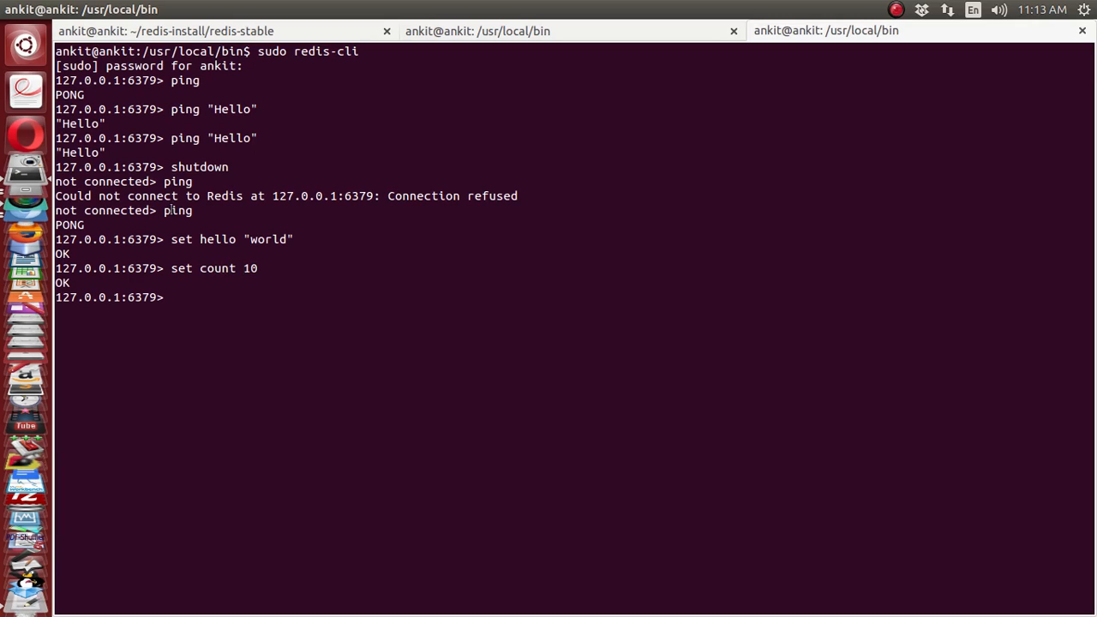
pyautogui.doubleClick(218, 239)
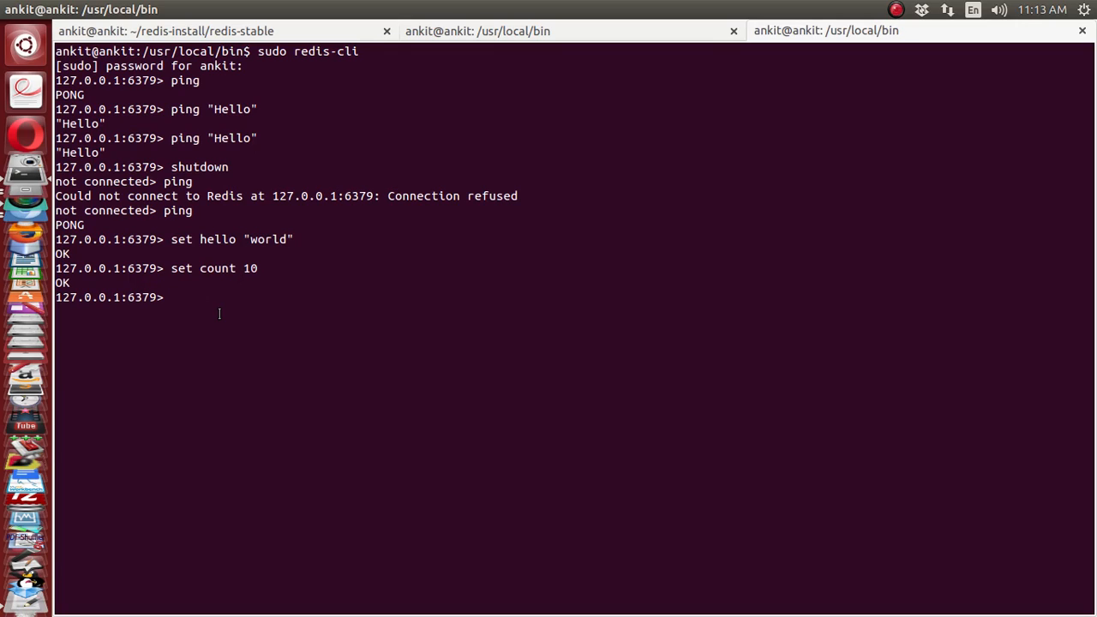
# Step: Run get hello and get count, returning "world" and "10", then begin typing mget
pyautogui.write('get h')
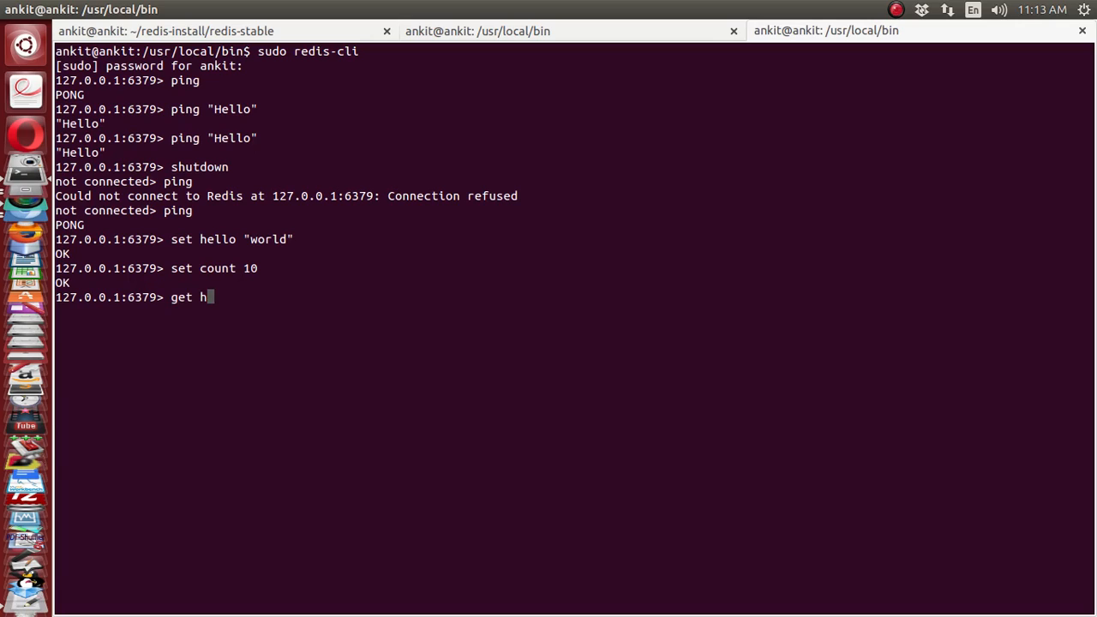
pyautogui.press('Return')
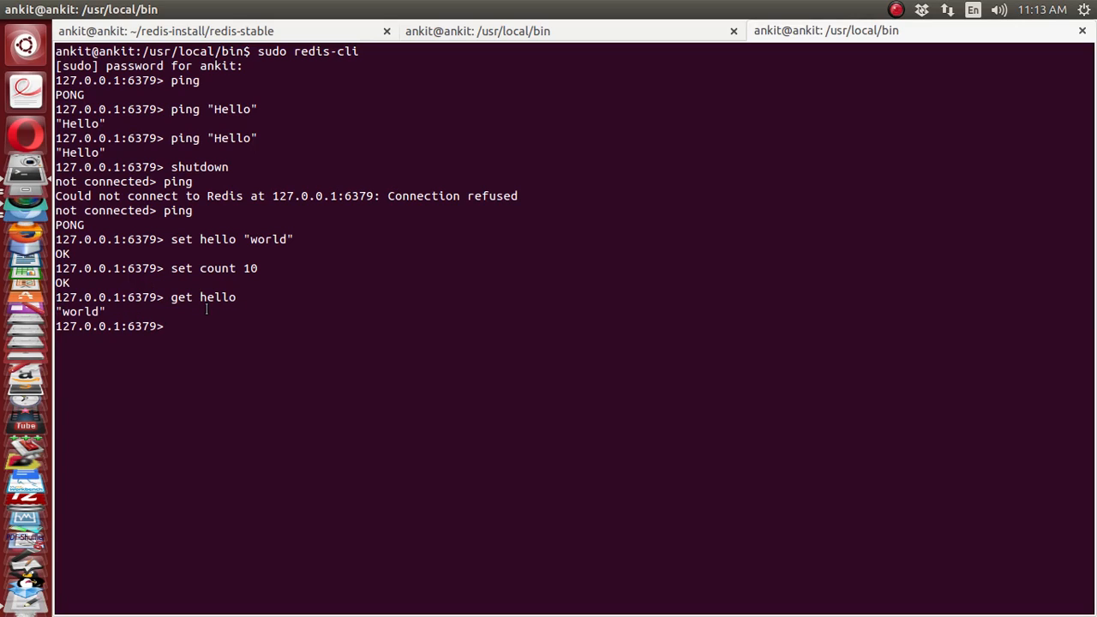
pyautogui.write('get key')
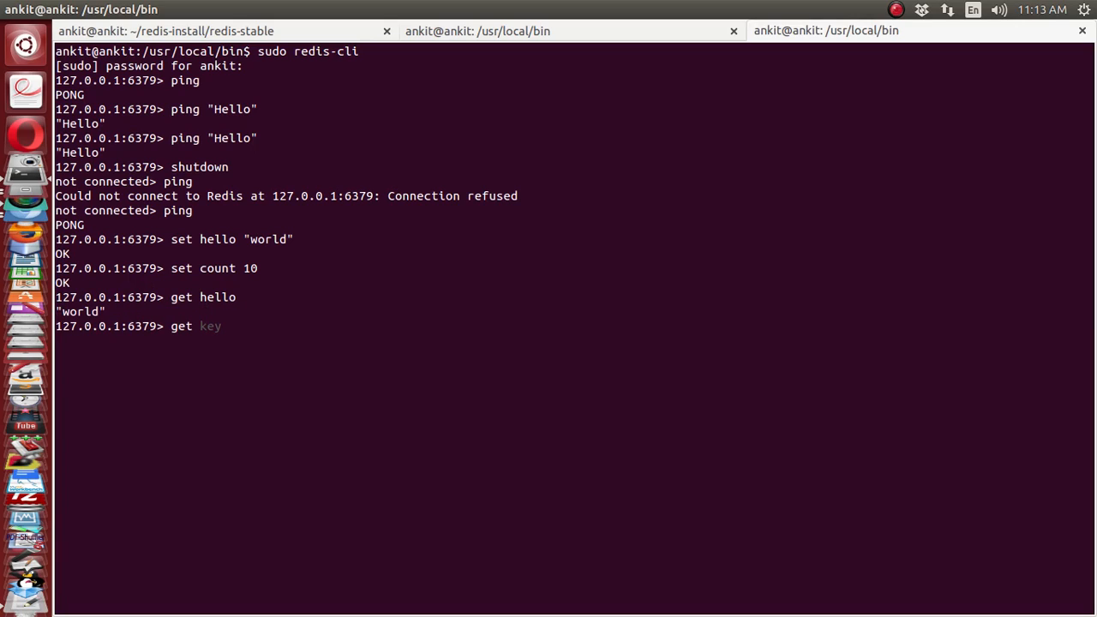
pyautogui.write('count')
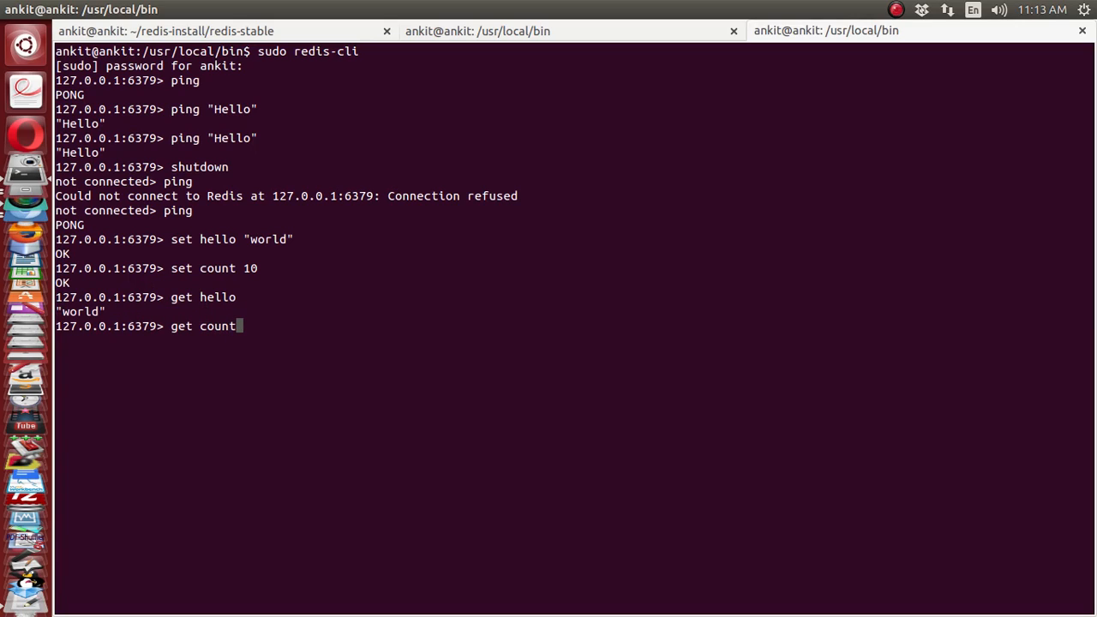
pyautogui.press('Return')
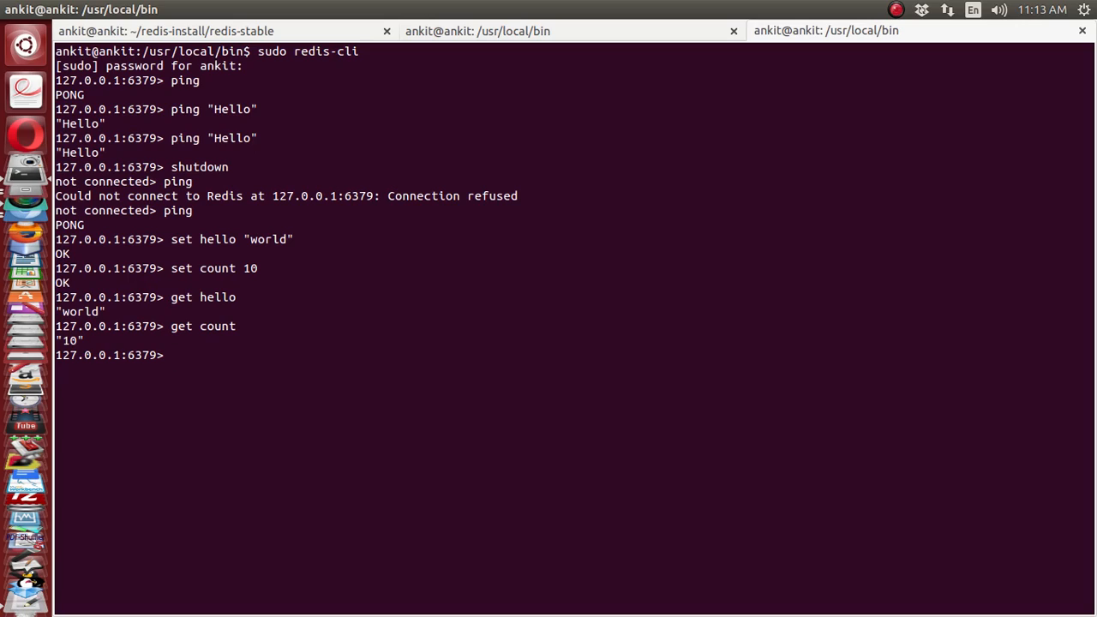
pyautogui.write('mget')
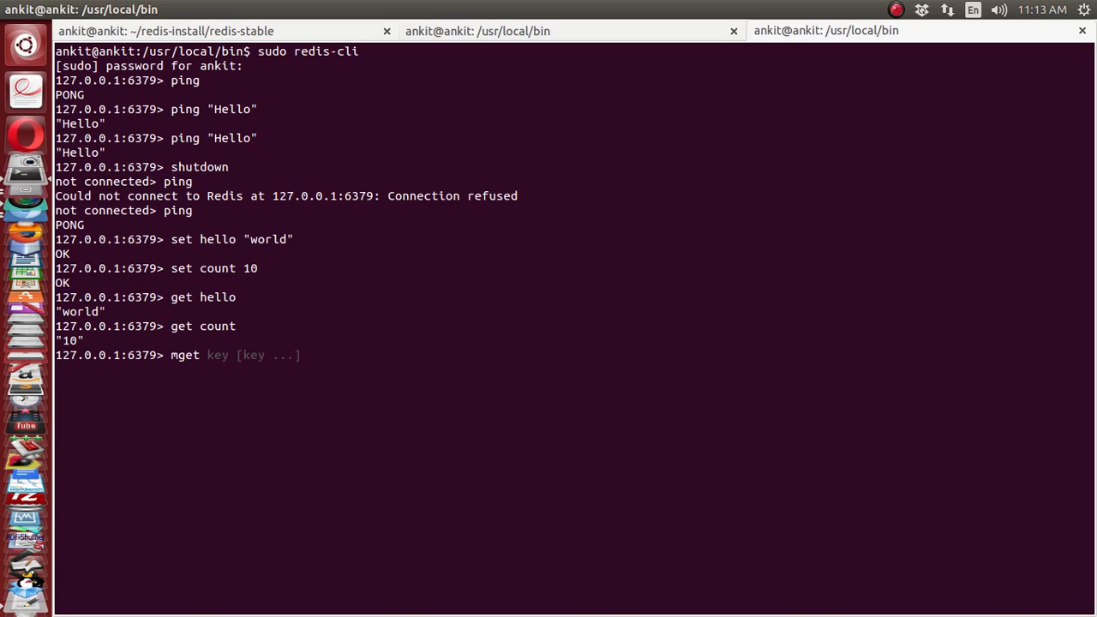
# Step: Run mget hello count to return "world" and "10", highlighting the keys
pyautogui.write('h')
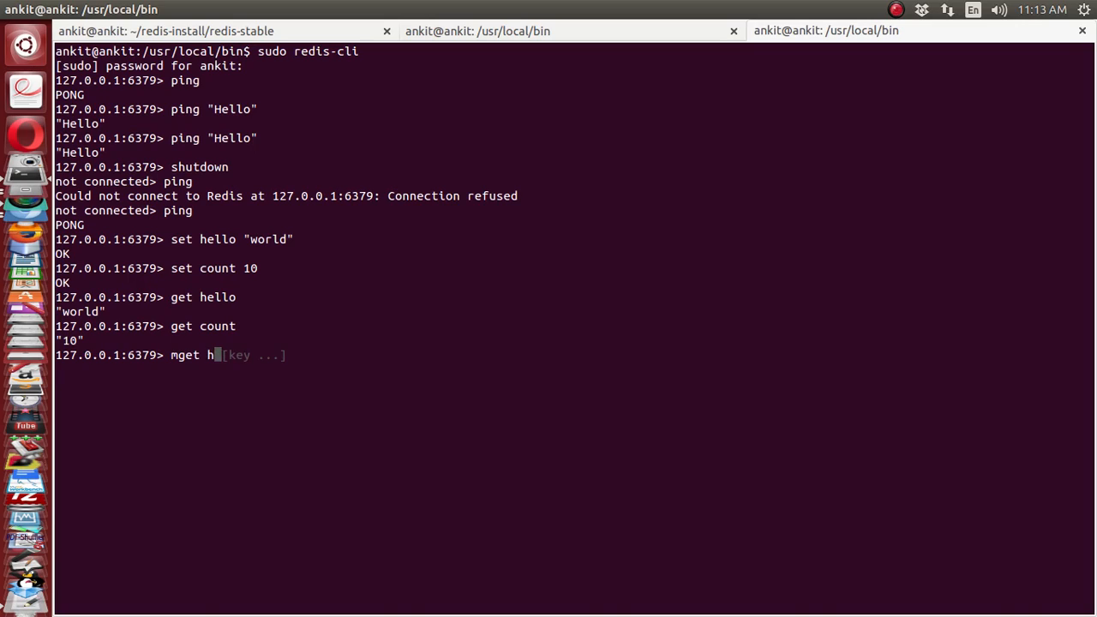
pyautogui.write('ello')
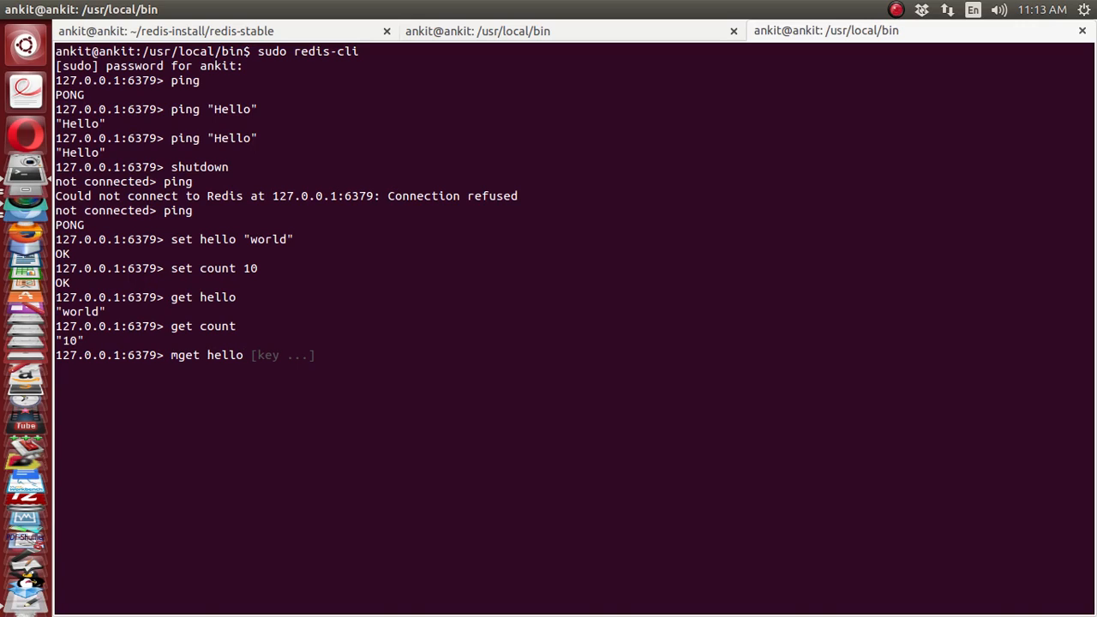
pyautogui.write('count')
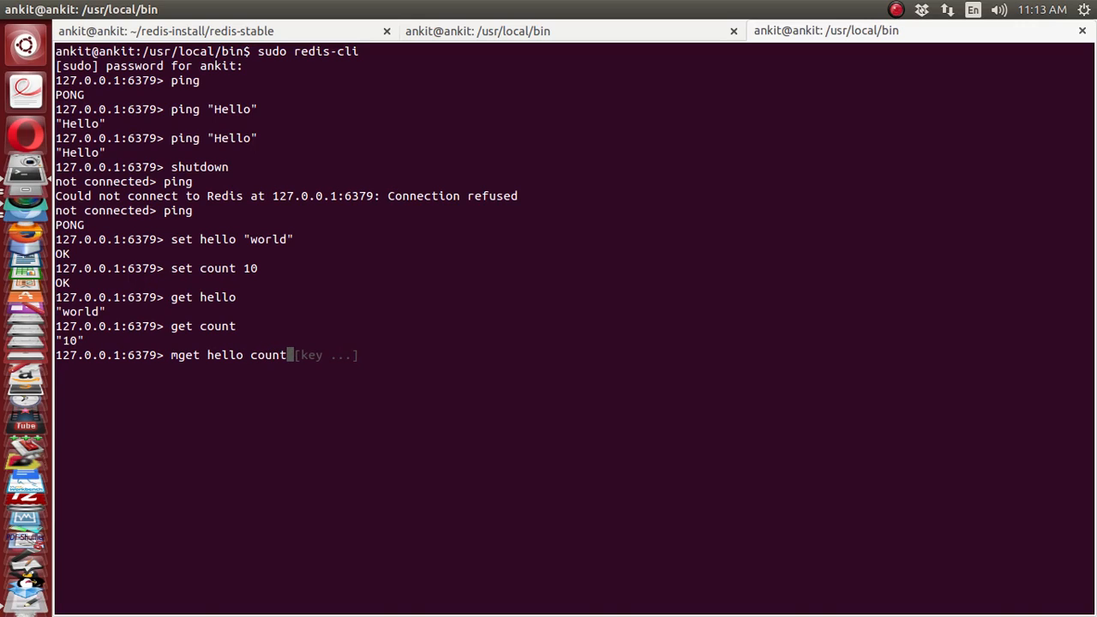
pyautogui.press('Return')
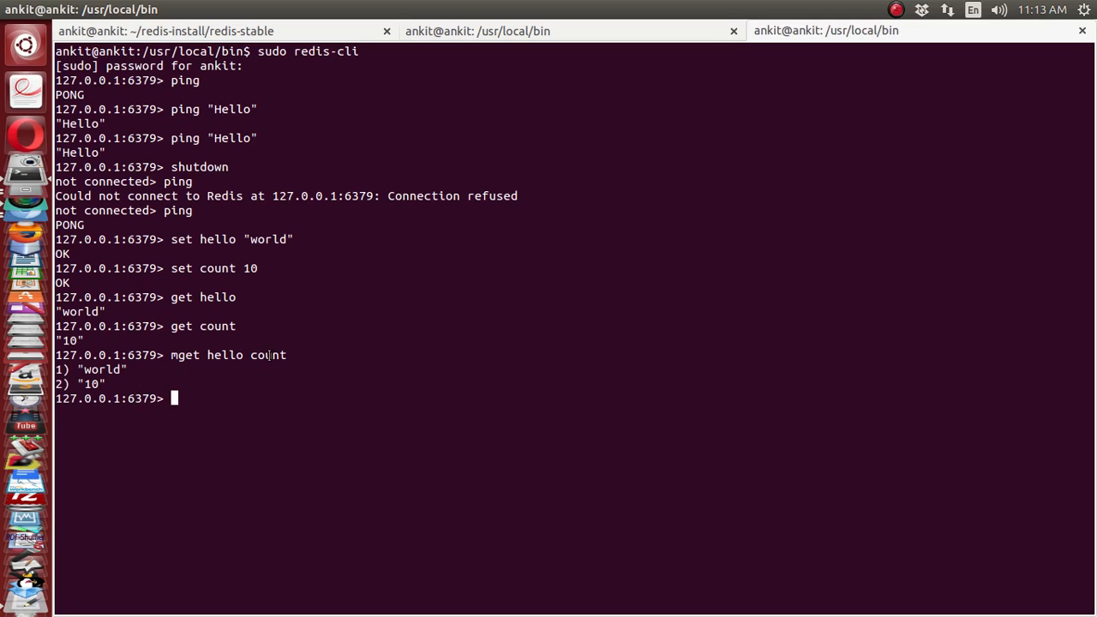
pyautogui.doubleClick(93, 383)
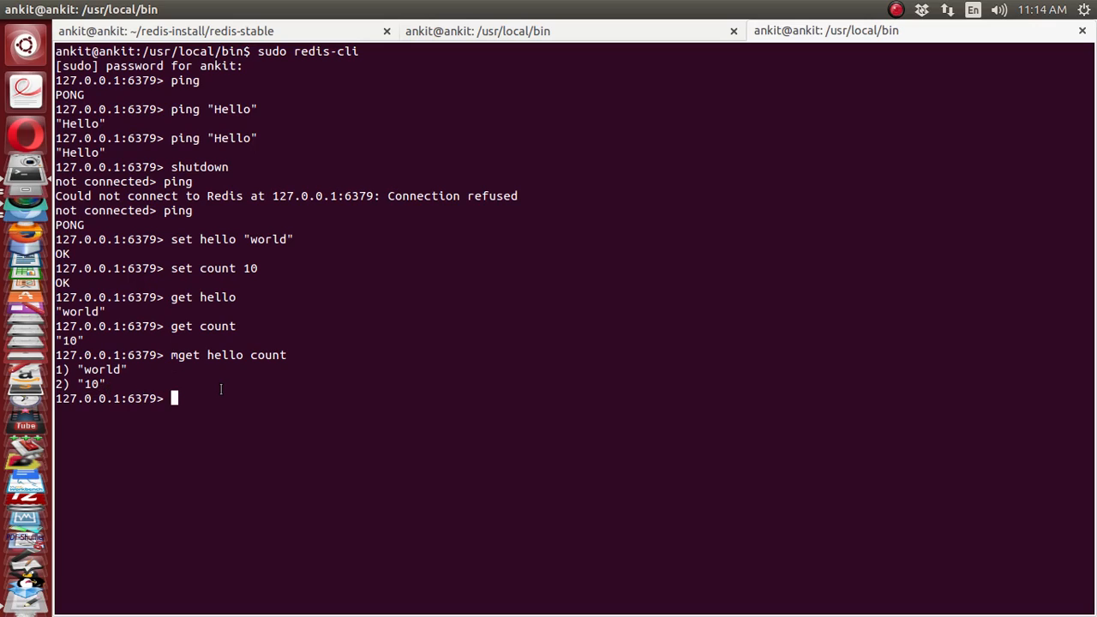
pyautogui.doubleClick(217, 268)
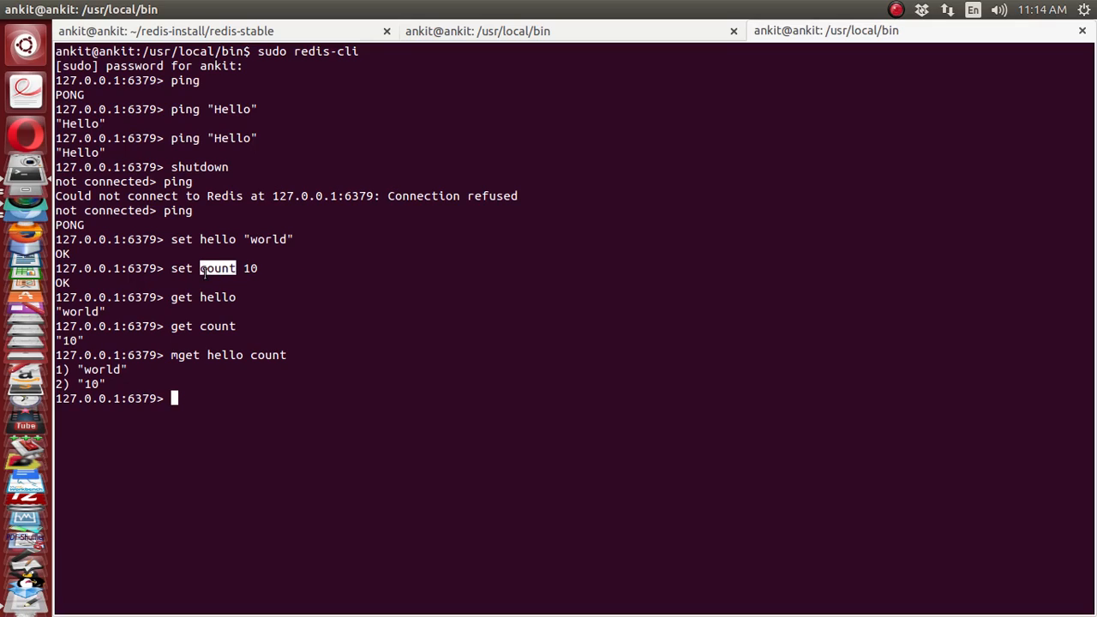
# Step: Increment count with incr count and check it with get count
pyautogui.write('i')
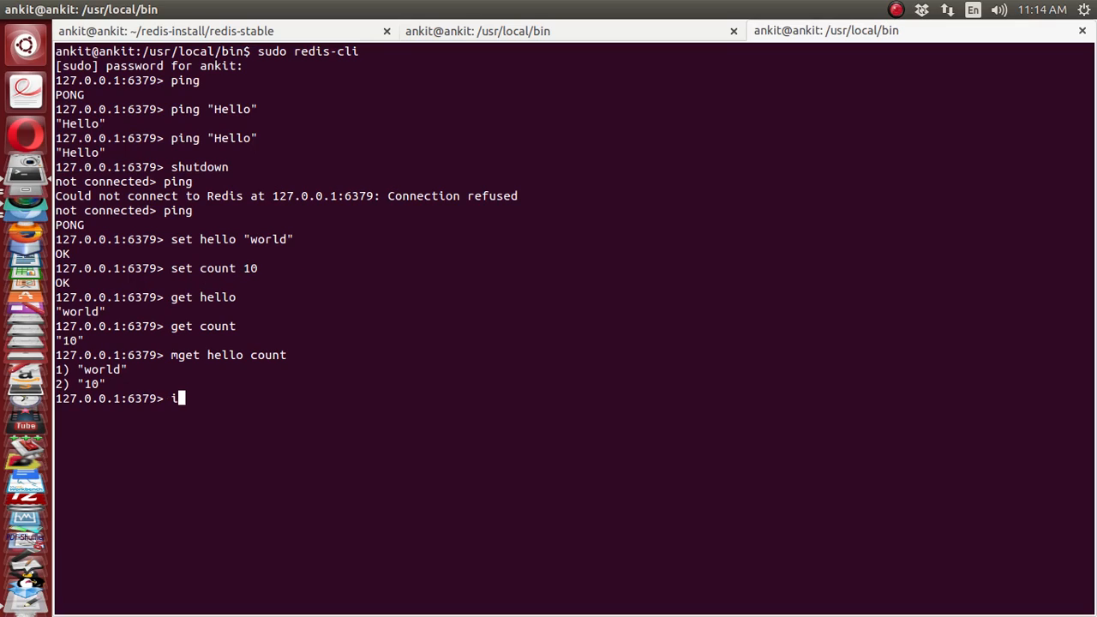
pyautogui.write('ncr key')
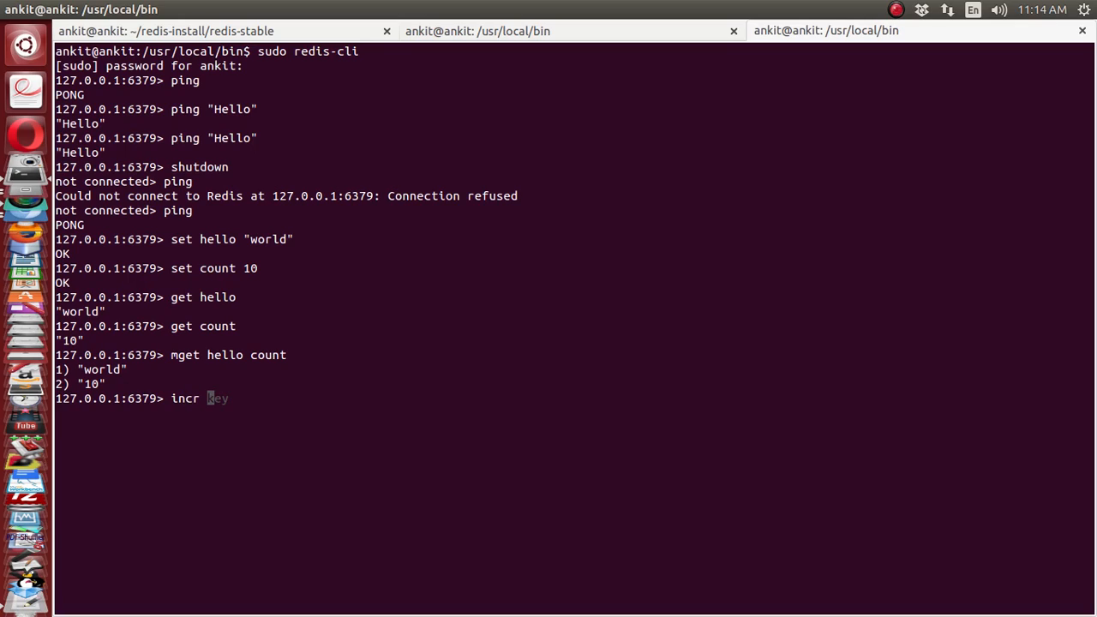
pyautogui.write('count')
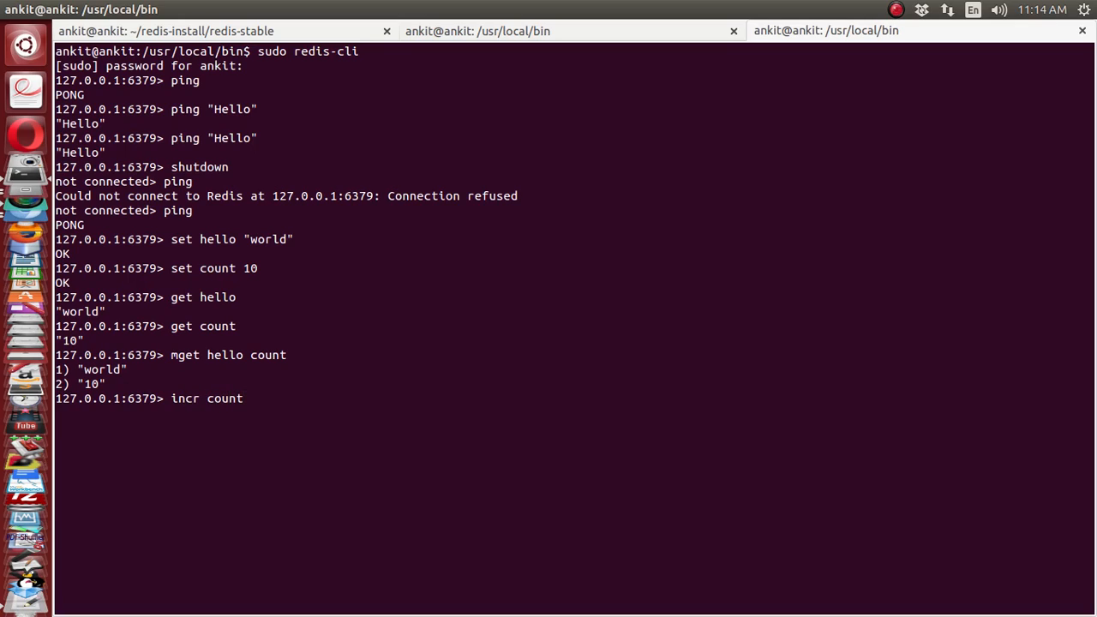
pyautogui.press('Return')
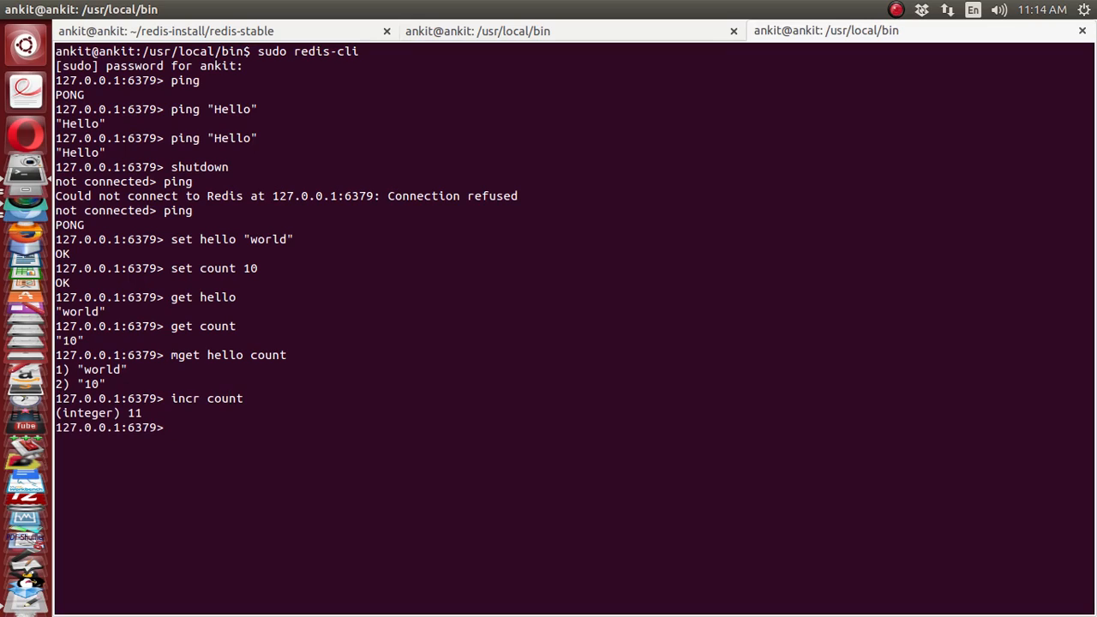
pyautogui.write('get')
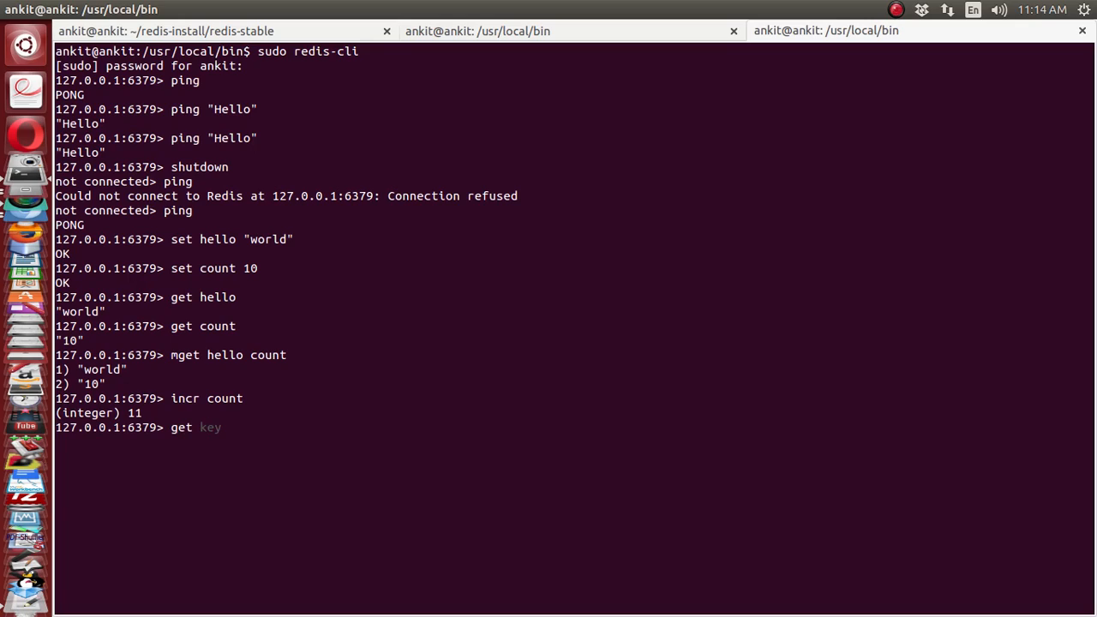
pyautogui.write('count')
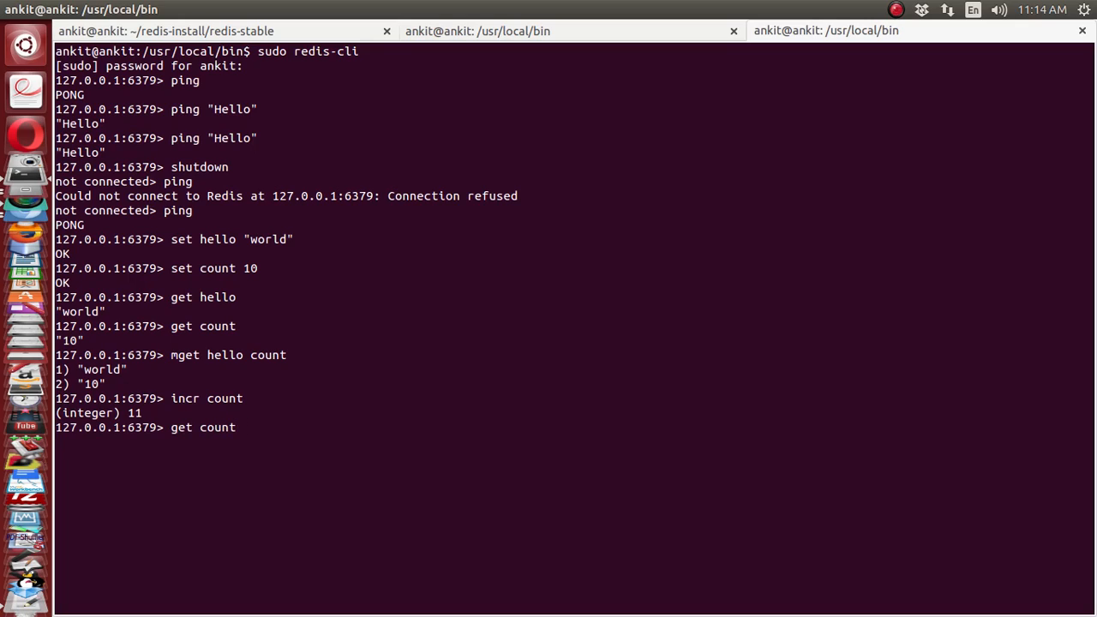
pyautogui.press('Return')
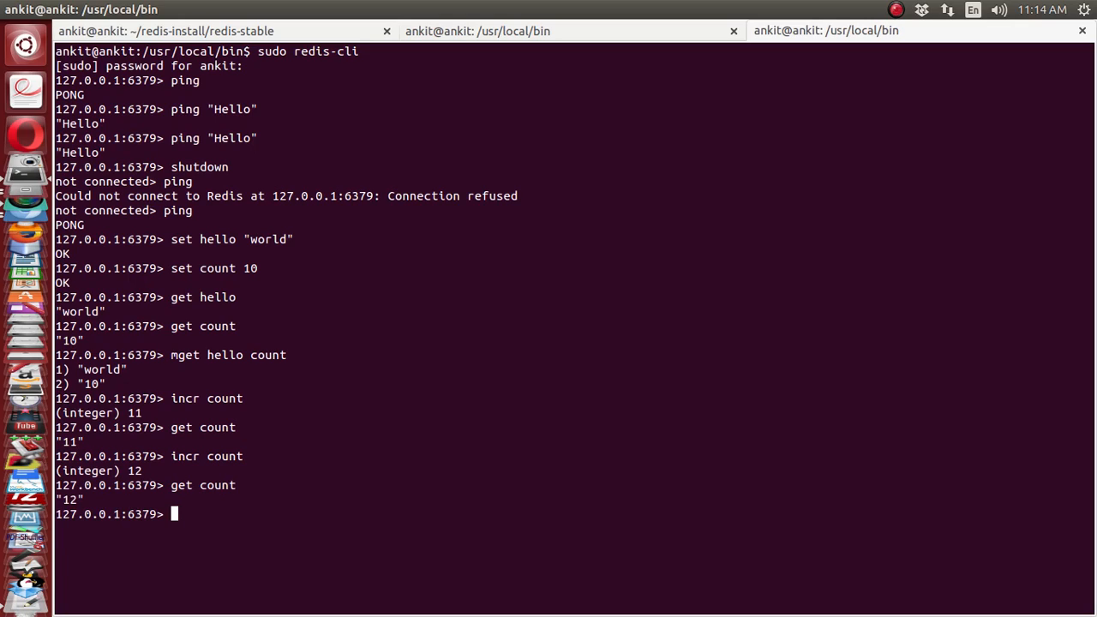
# Step: Run decr count and get count to confirm count is back at 11
pyautogui.write('decr')
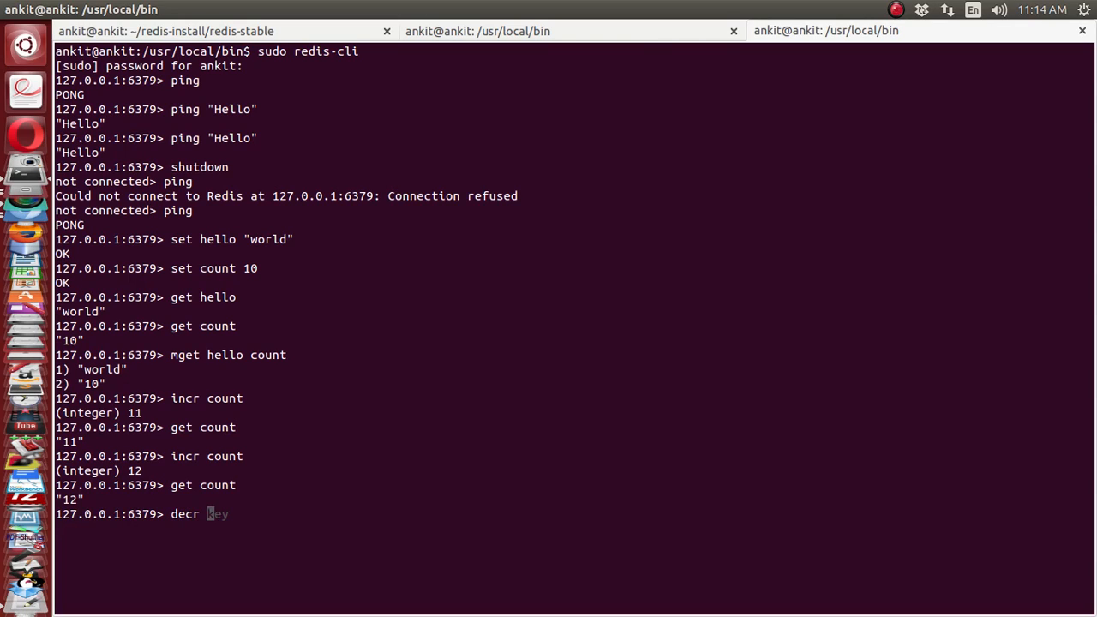
pyautogui.press('Return')
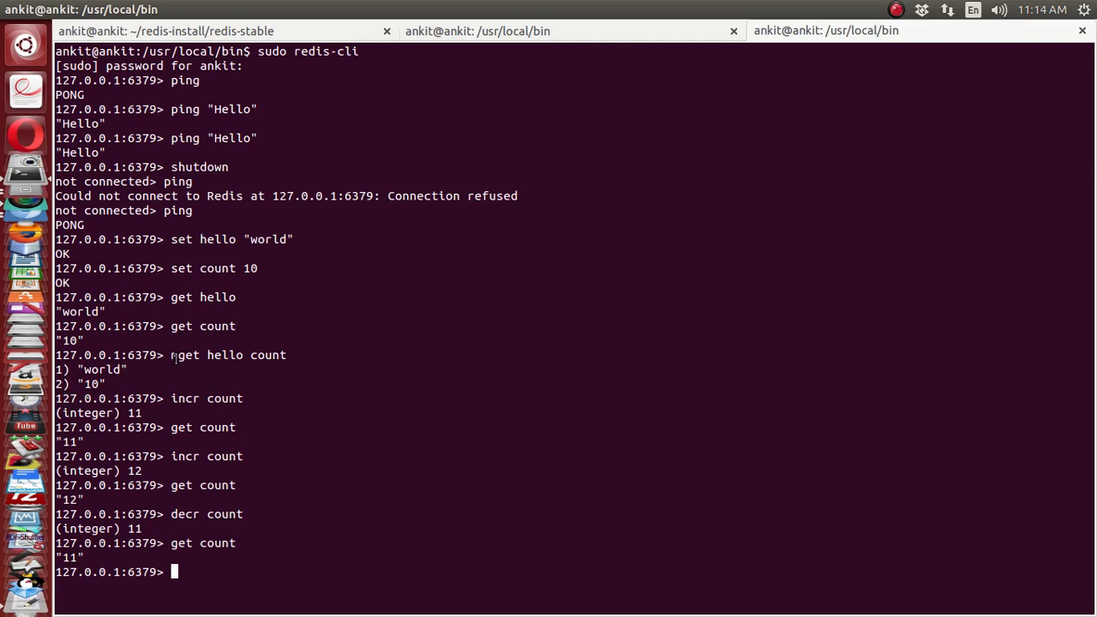
pyautogui.doubleClick(183, 355)
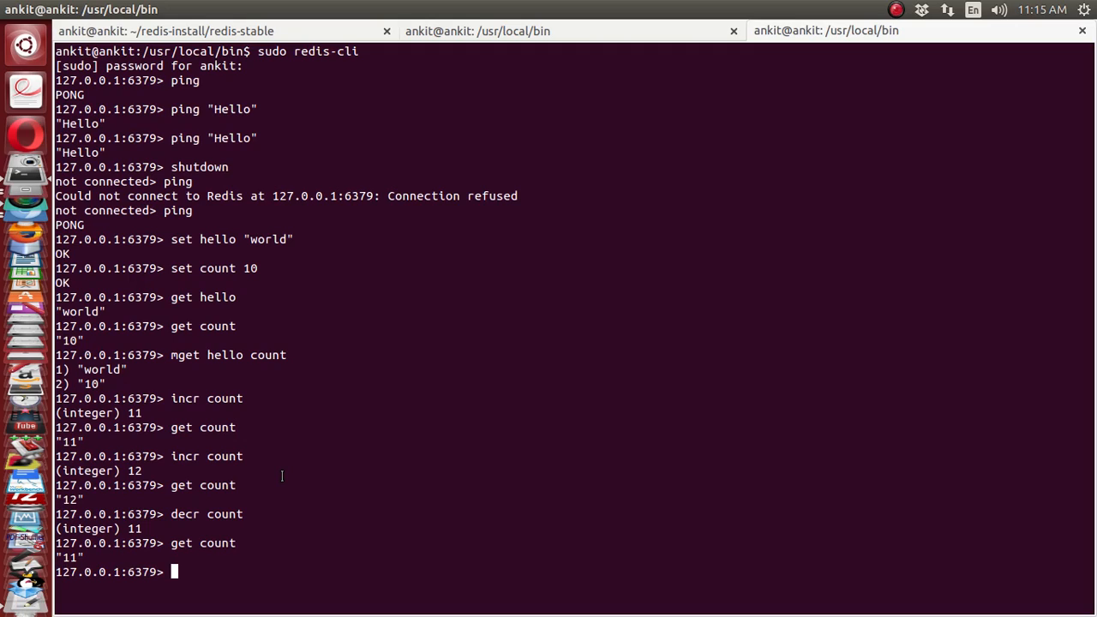
pyautogui.moveTo(217, 354)
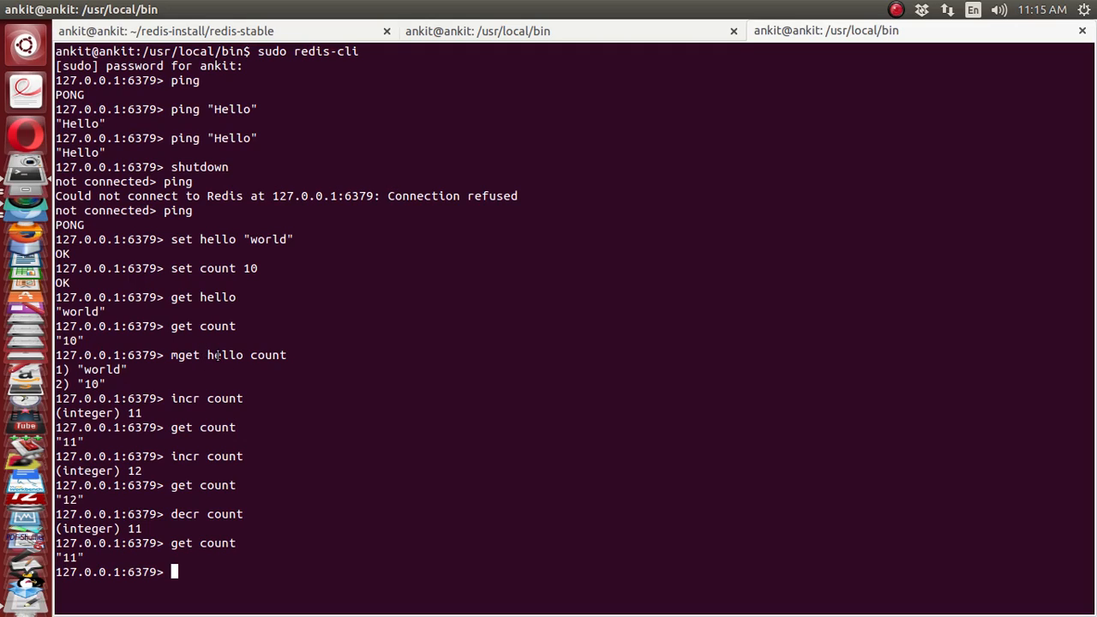
# Step: Clear the partial set command and type expire hello at the prompt
pyautogui.doubleClick(224, 354)
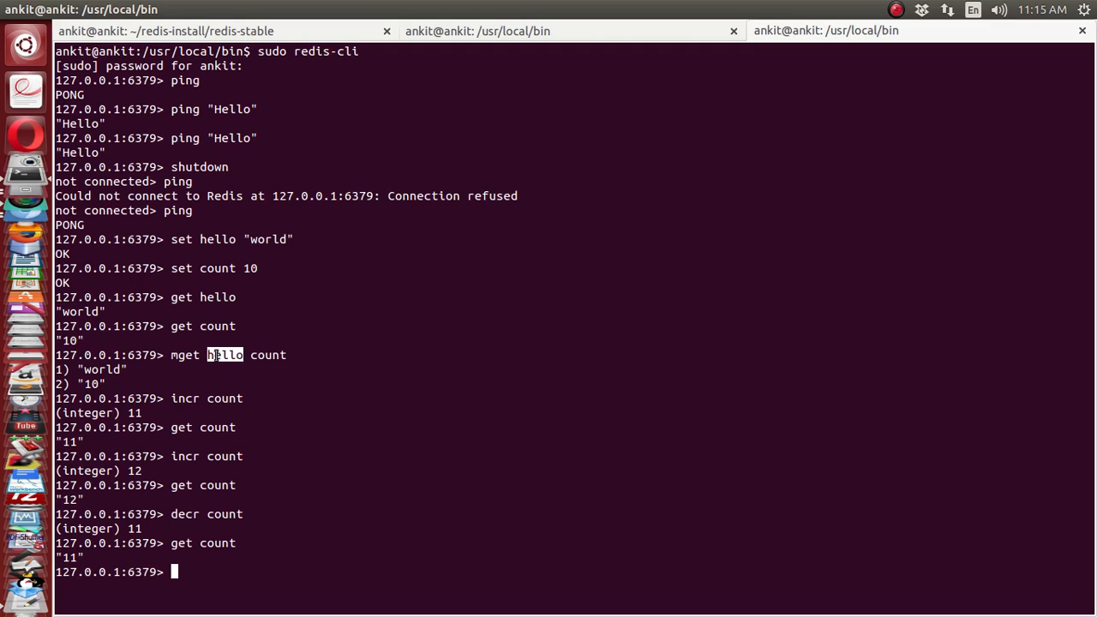
pyautogui.moveTo(218, 383)
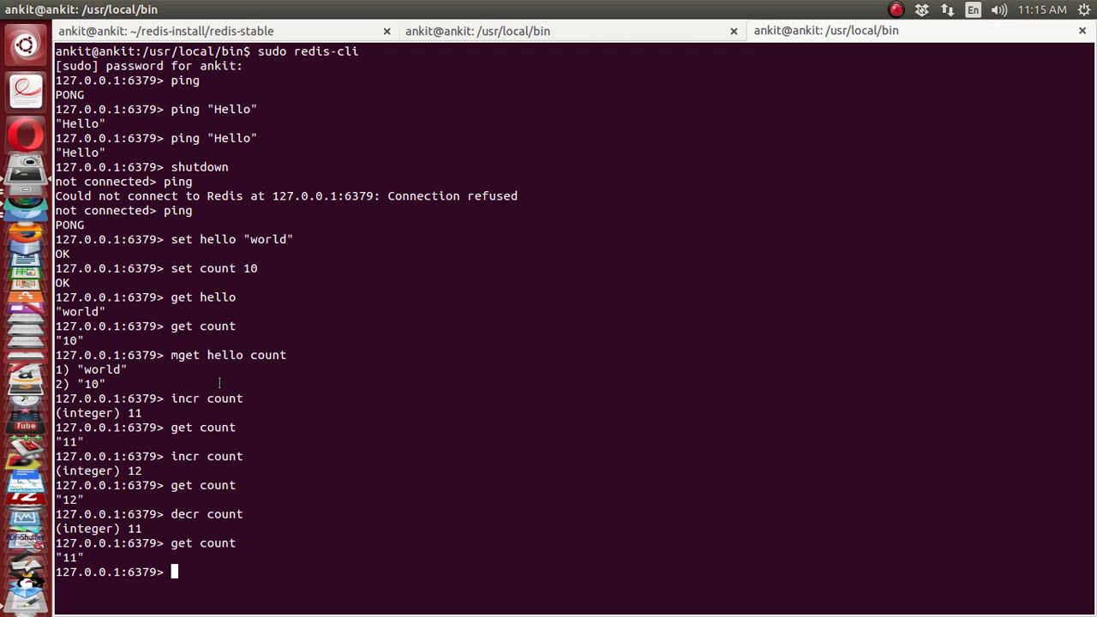
pyautogui.write('set')
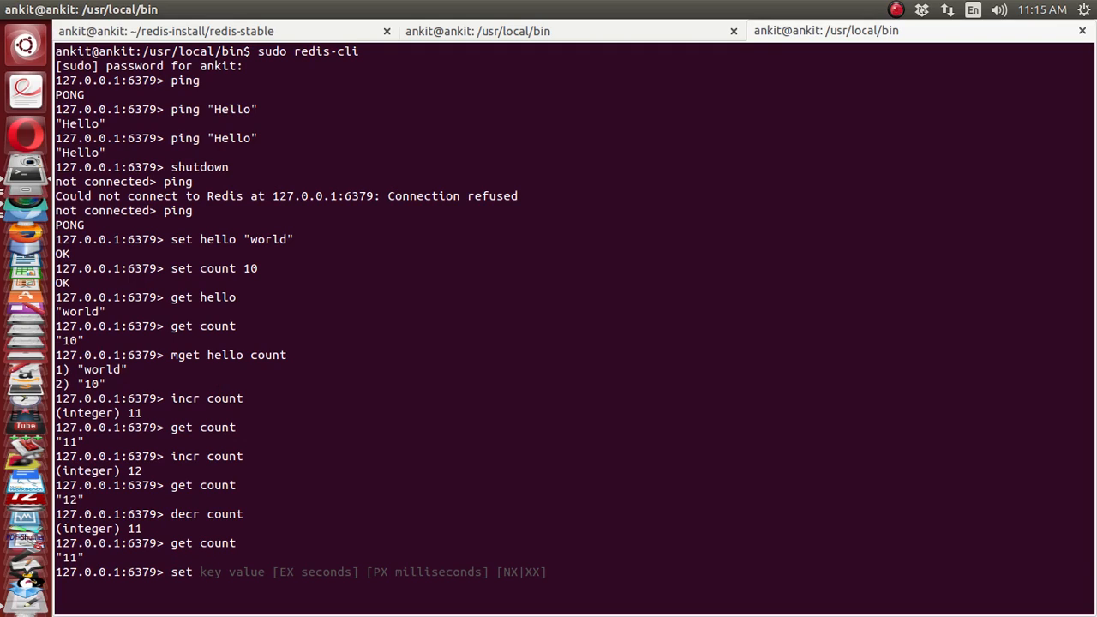
pyautogui.write('heelo')
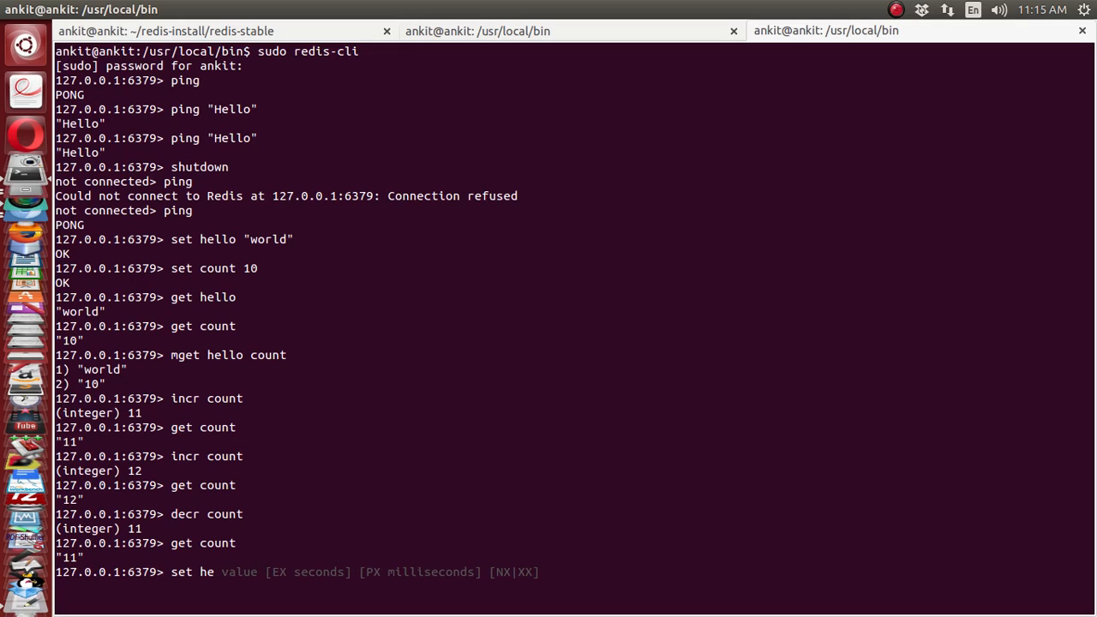
pyautogui.write('llo')
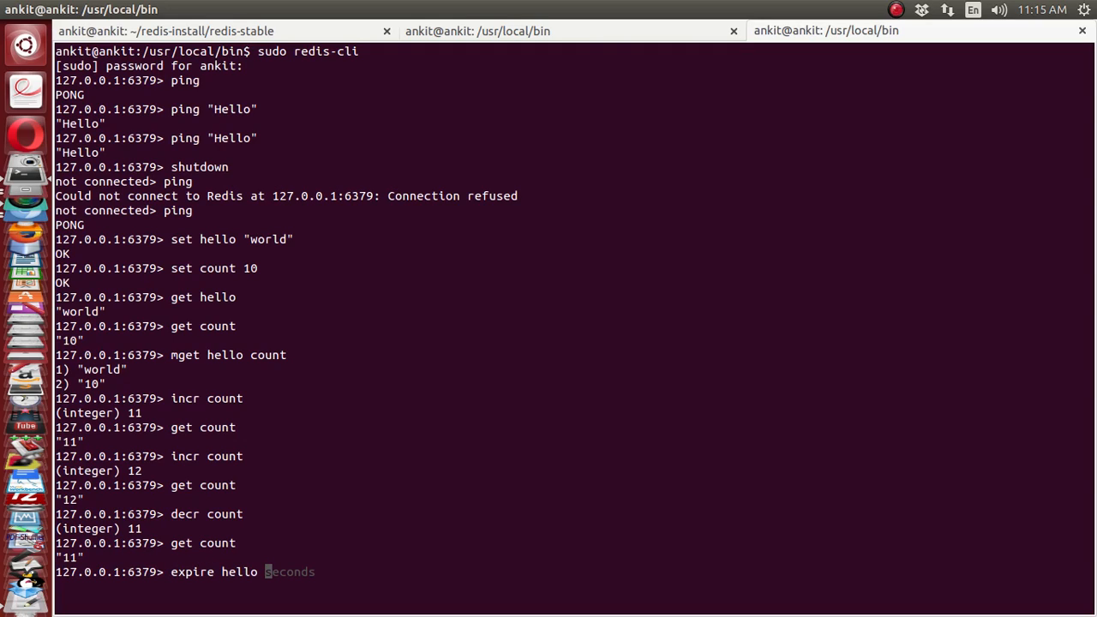
# Step: Give hello a 20-second expiry and read its value with get hello
pyautogui.write('20')
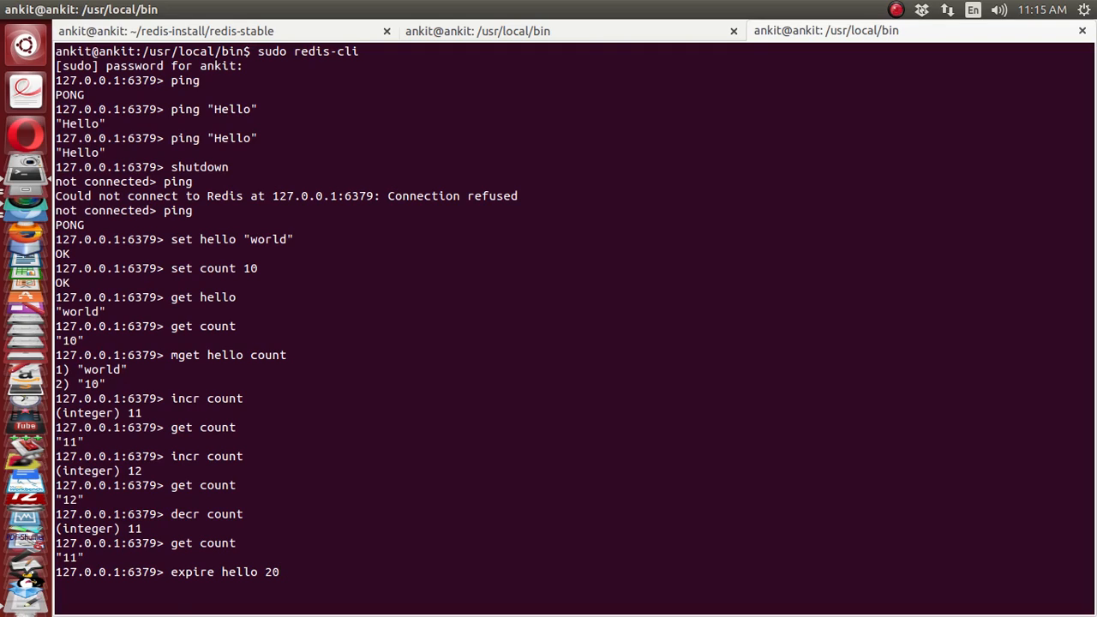
pyautogui.press('Return')
pyautogui.write('get')
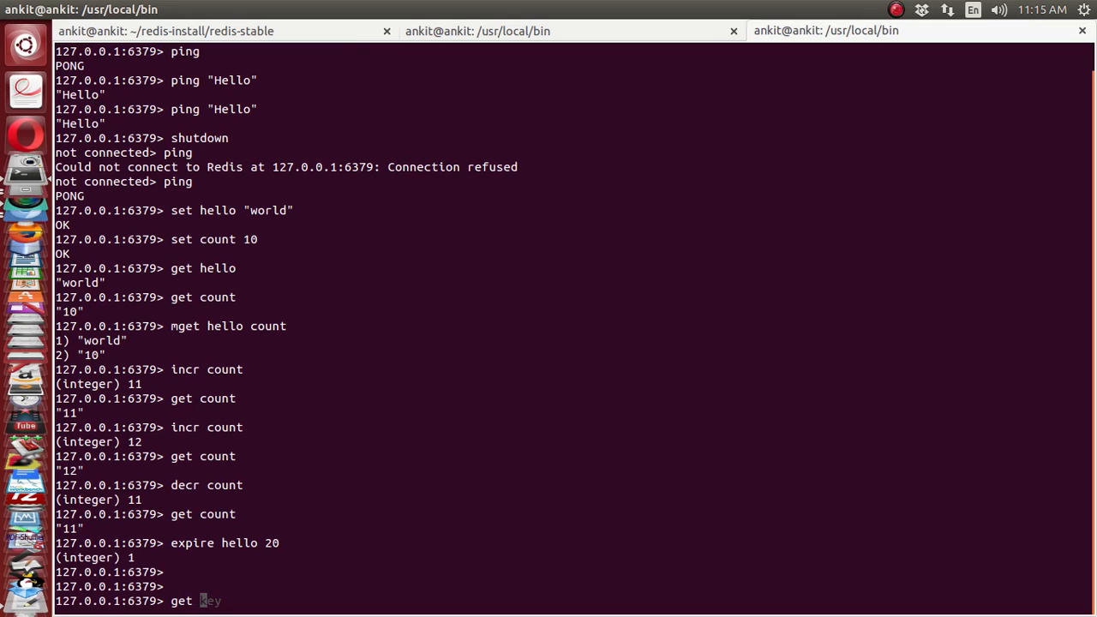
pyautogui.write('hello')
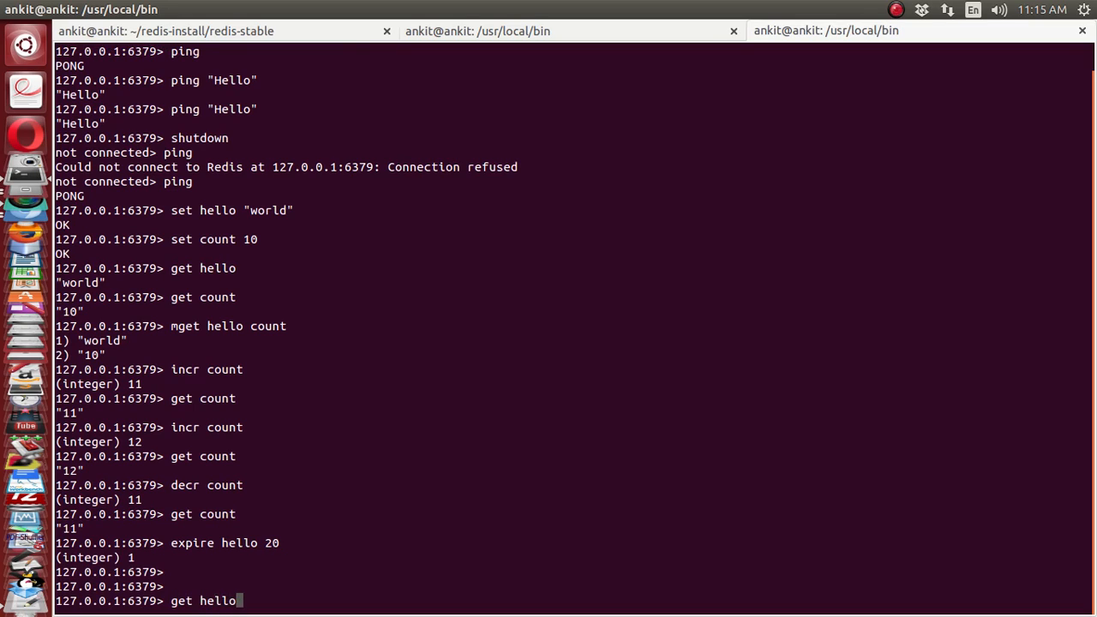
pyautogui.press('Return')
pyautogui.write('ttl')
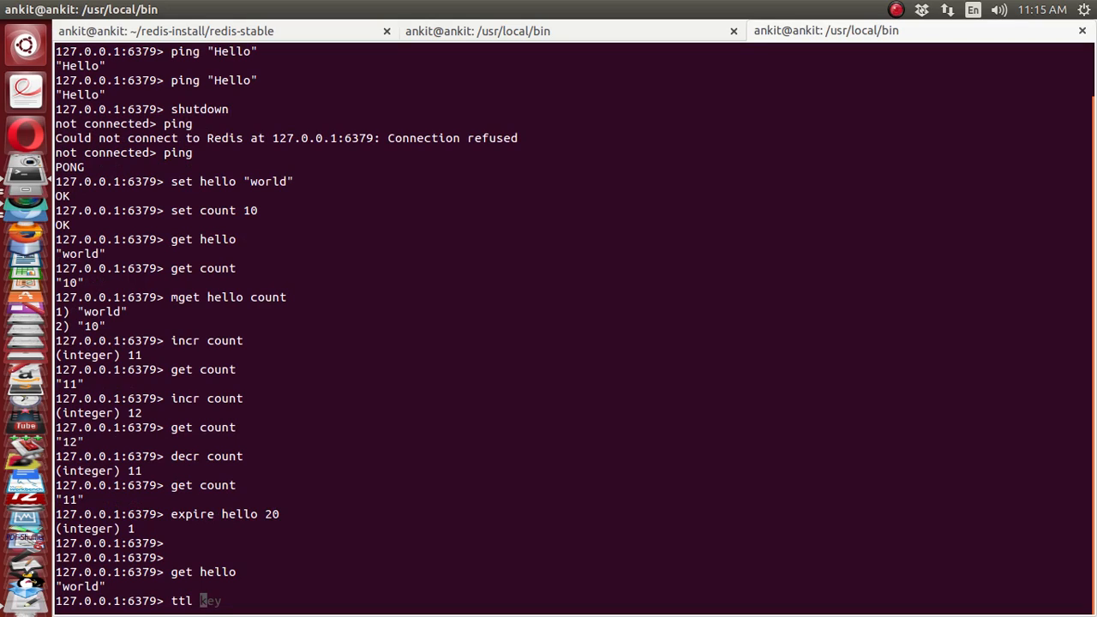
# Step: Watch ttl hello count down 5, 3, 1 to -2 until get hello returns (nil)
pyautogui.write('hello')
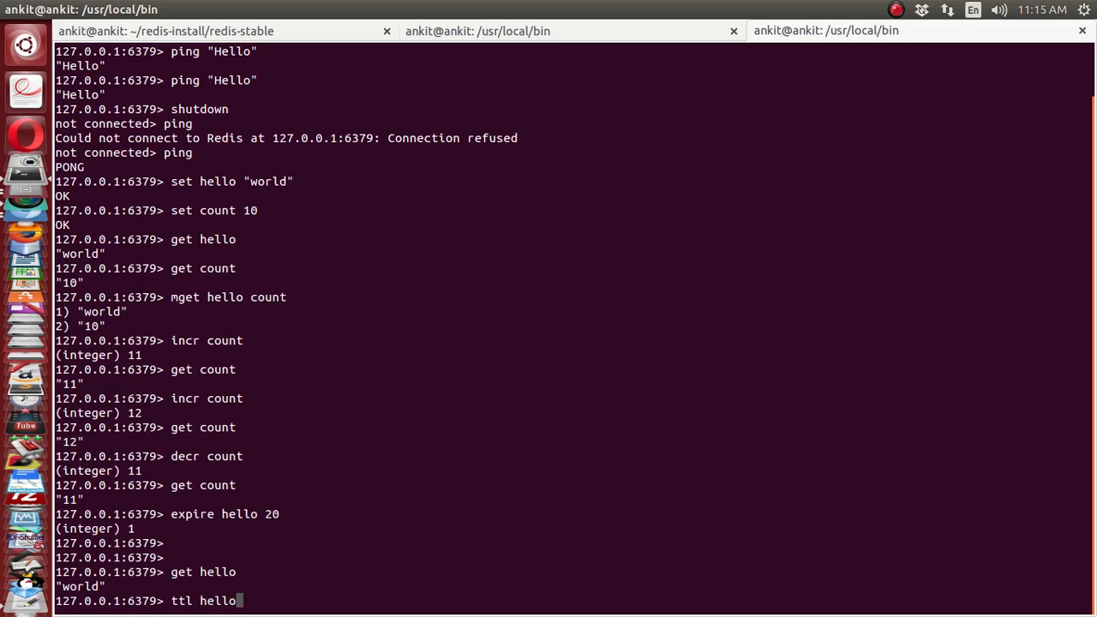
pyautogui.press('Return')
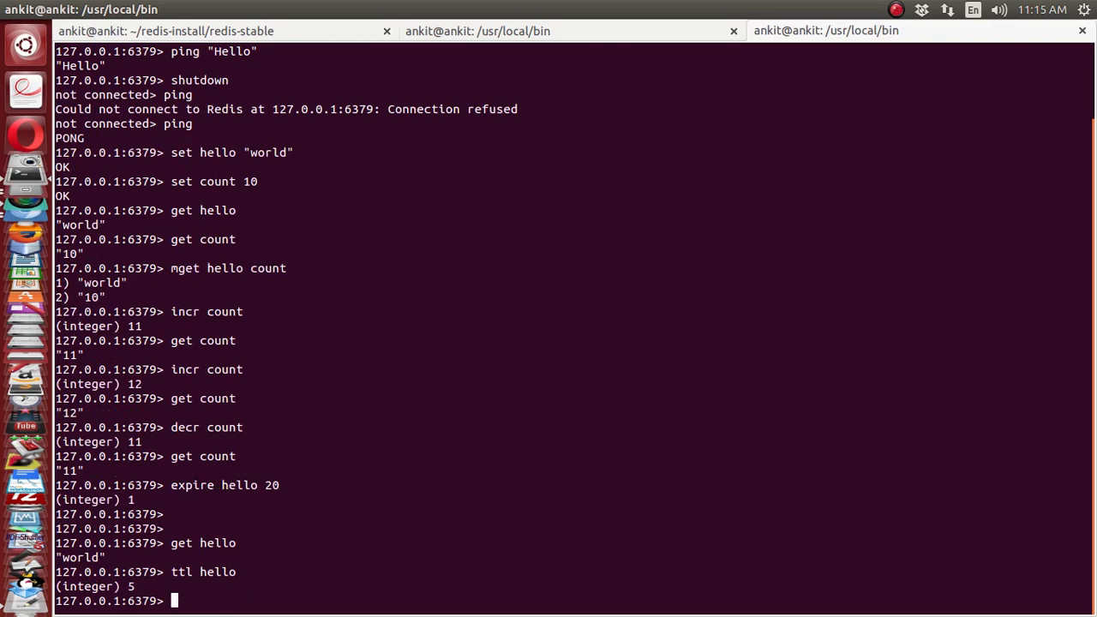
pyautogui.write('ttl hello')
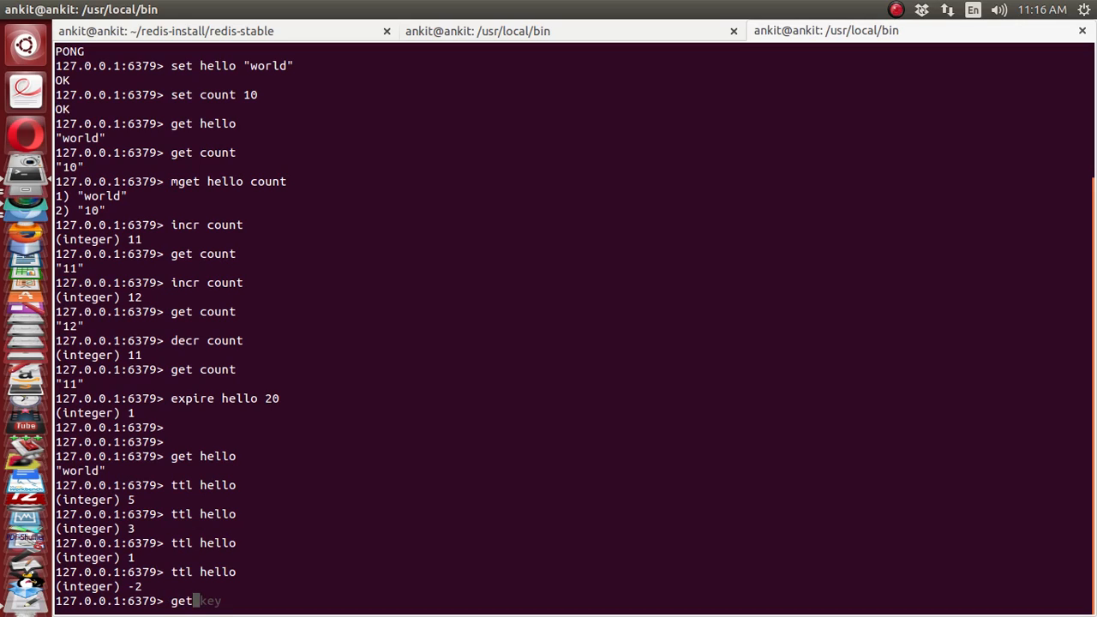
pyautogui.write('hello')
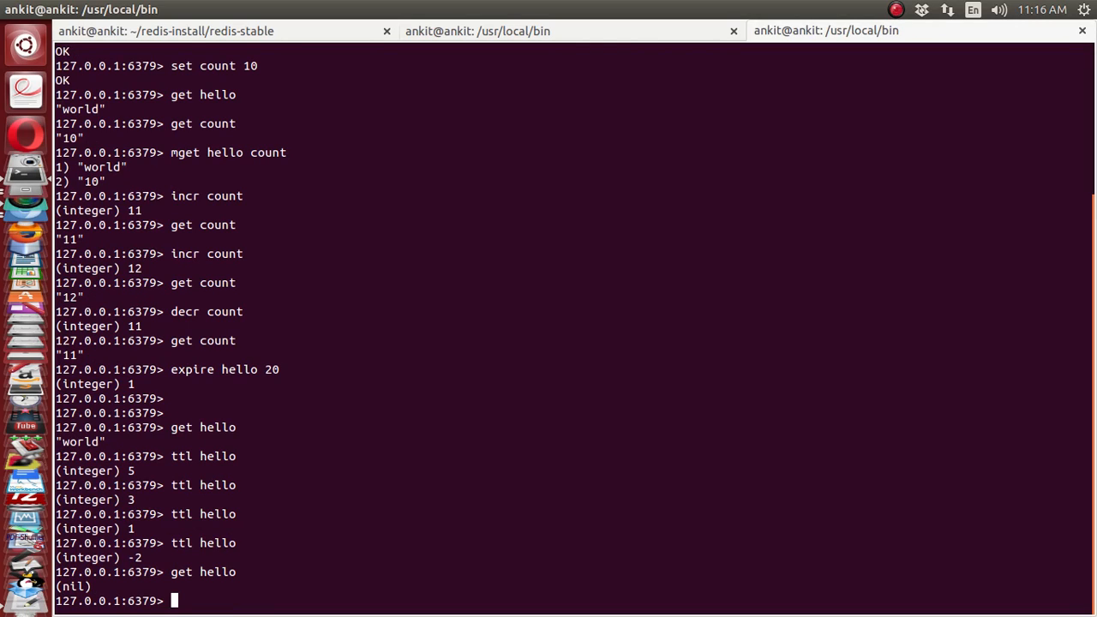
# Step: Store "world" back into the hello key with set
pyautogui.write('s')
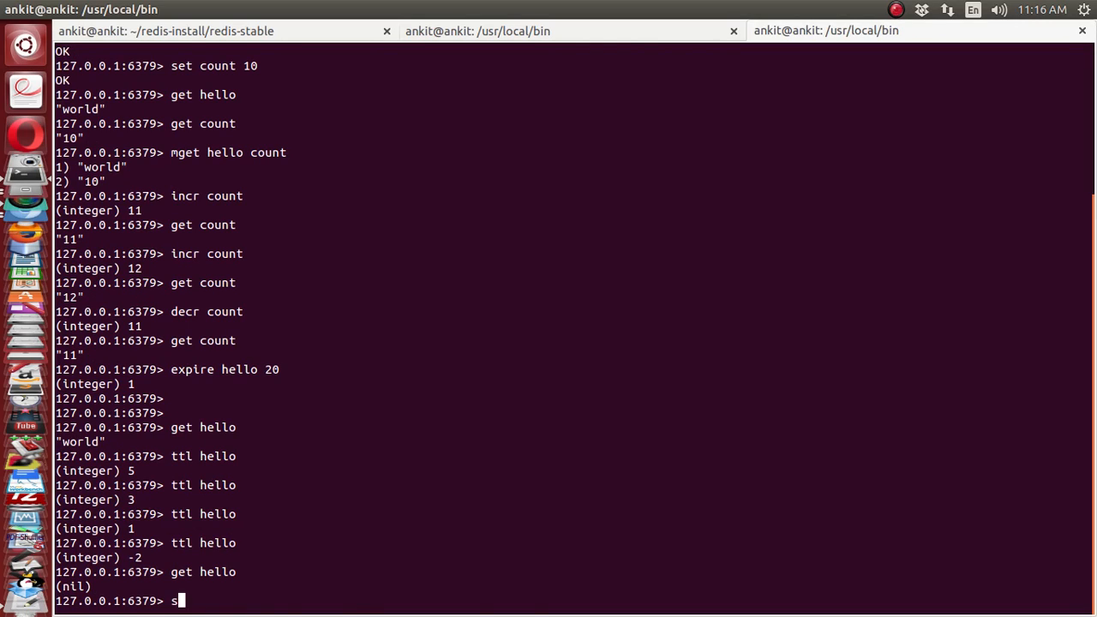
pyautogui.write('et')
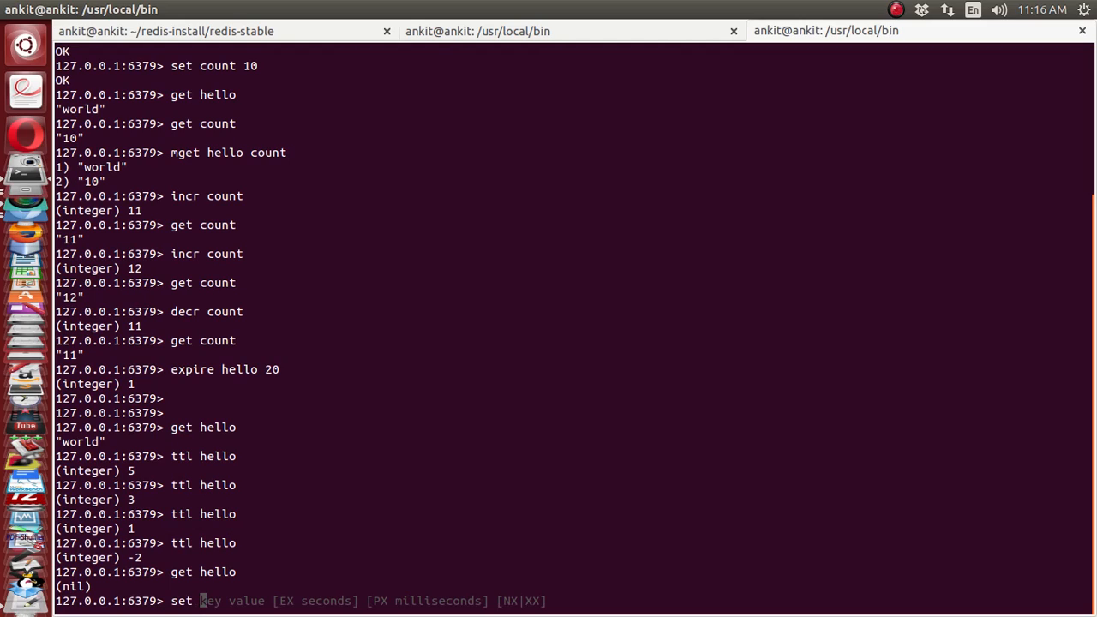
pyautogui.write('hello')
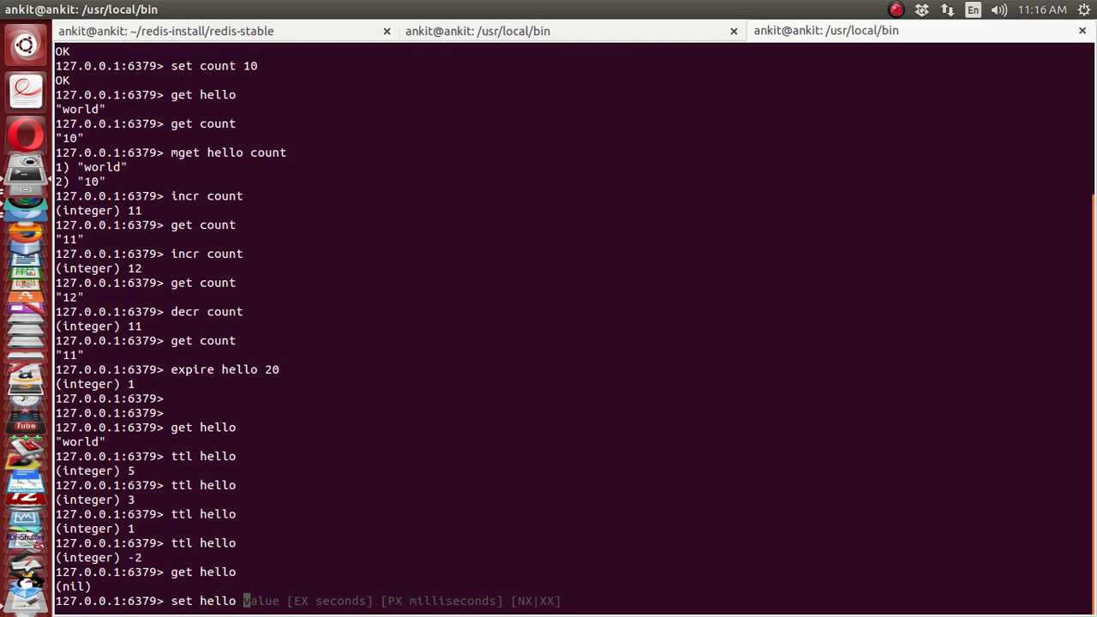
pyautogui.write('"wor')
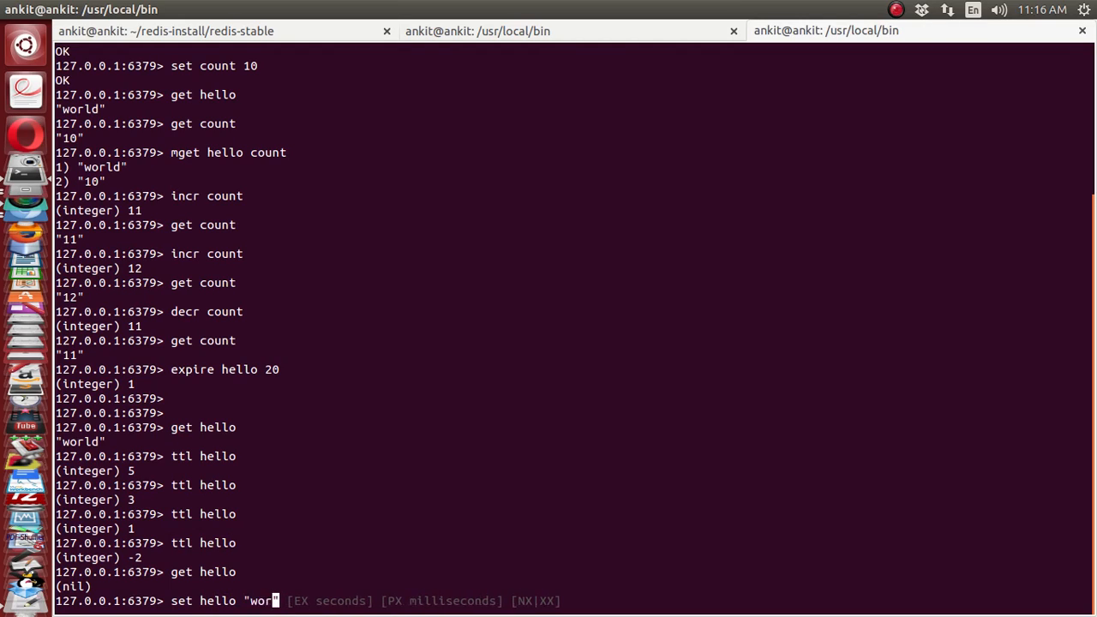
pyautogui.write('ld')
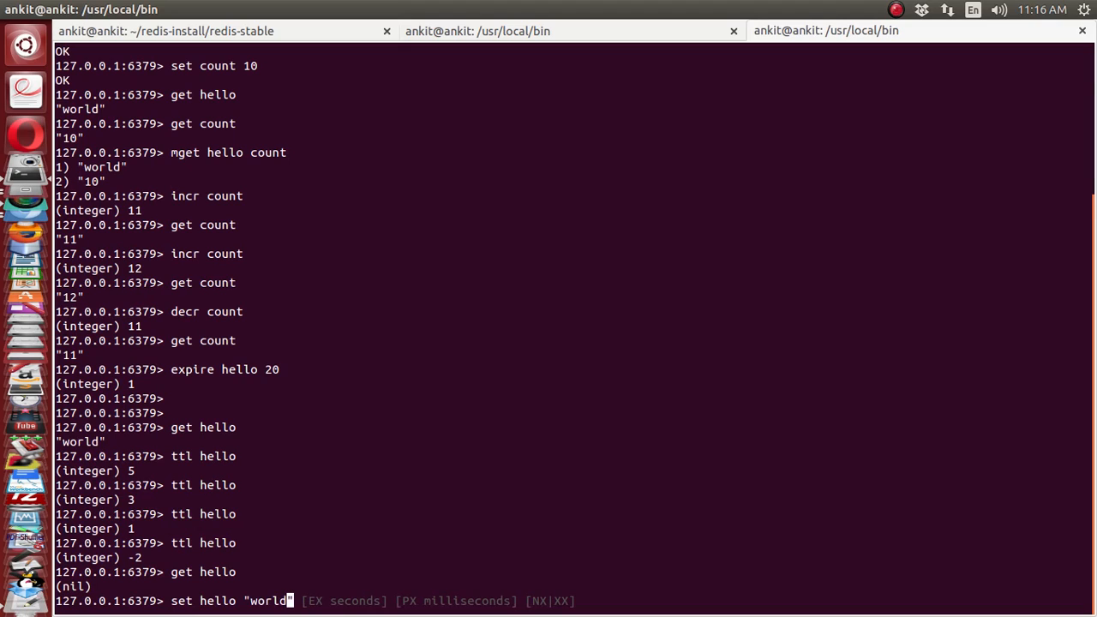
pyautogui.press('Return')
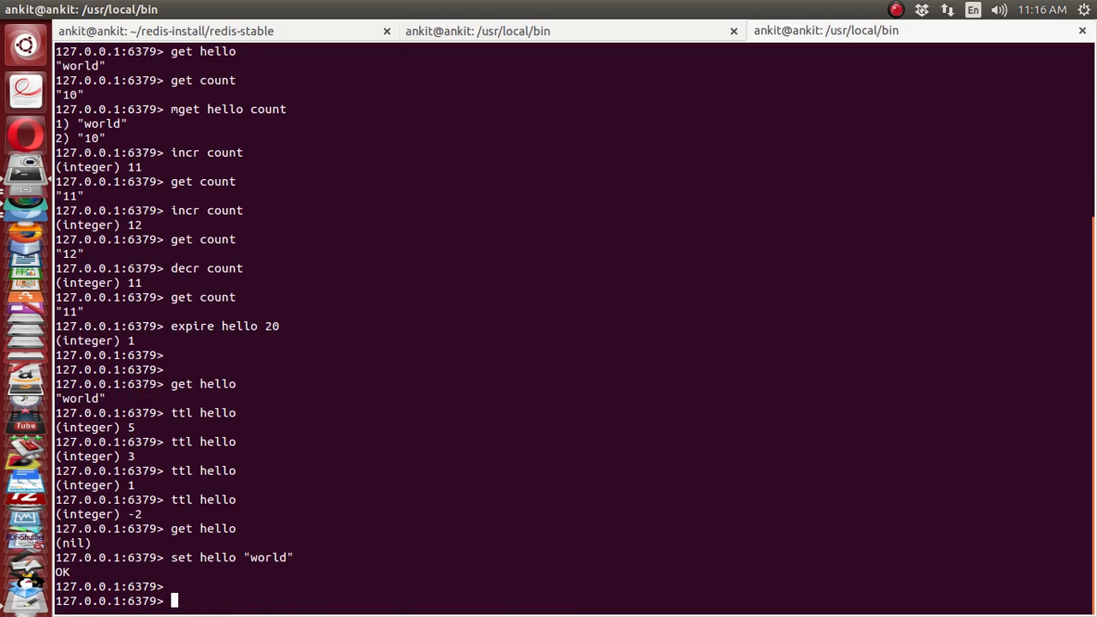
# Step: Give hello a 30-second expiry, check ttl (26, 24) and get "world"
pyautogui.write('expire hello 20')
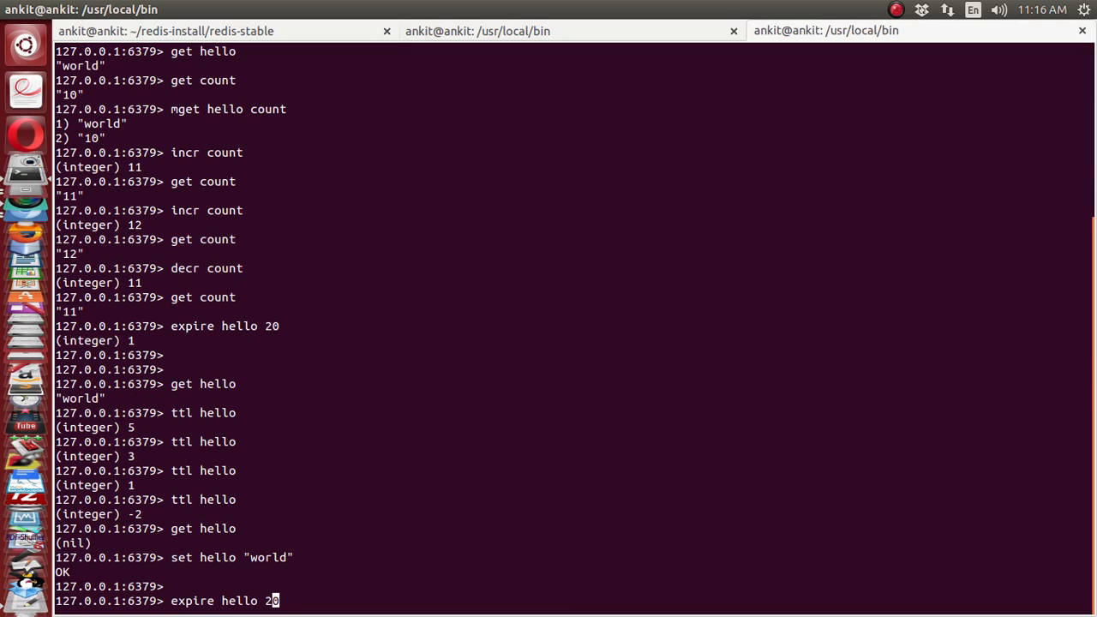
pyautogui.press('Return')
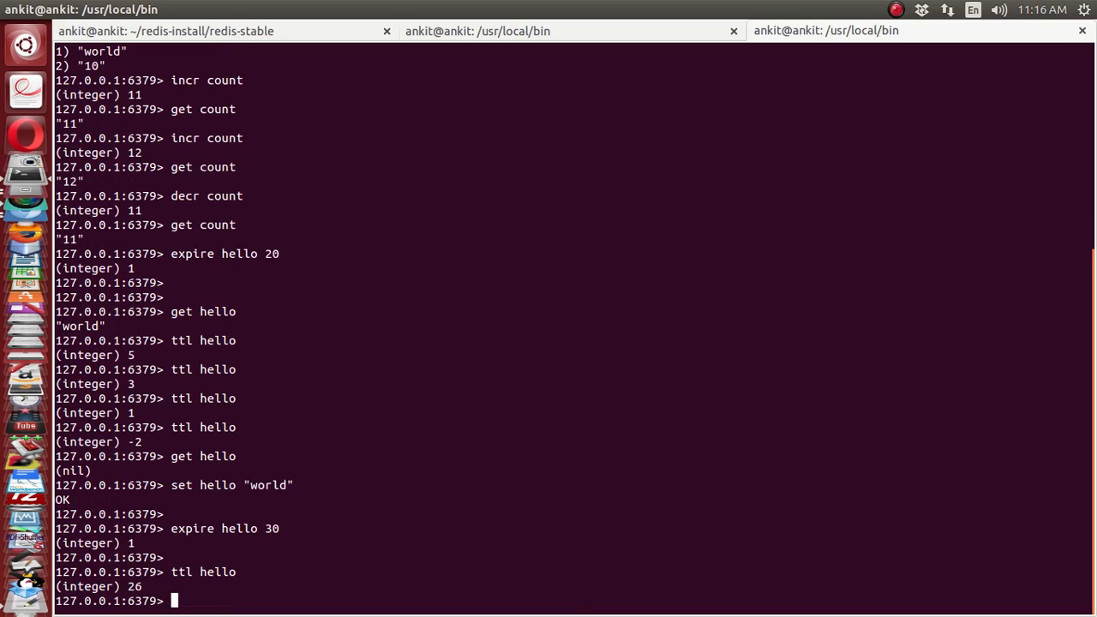
pyautogui.write('ttl hello')
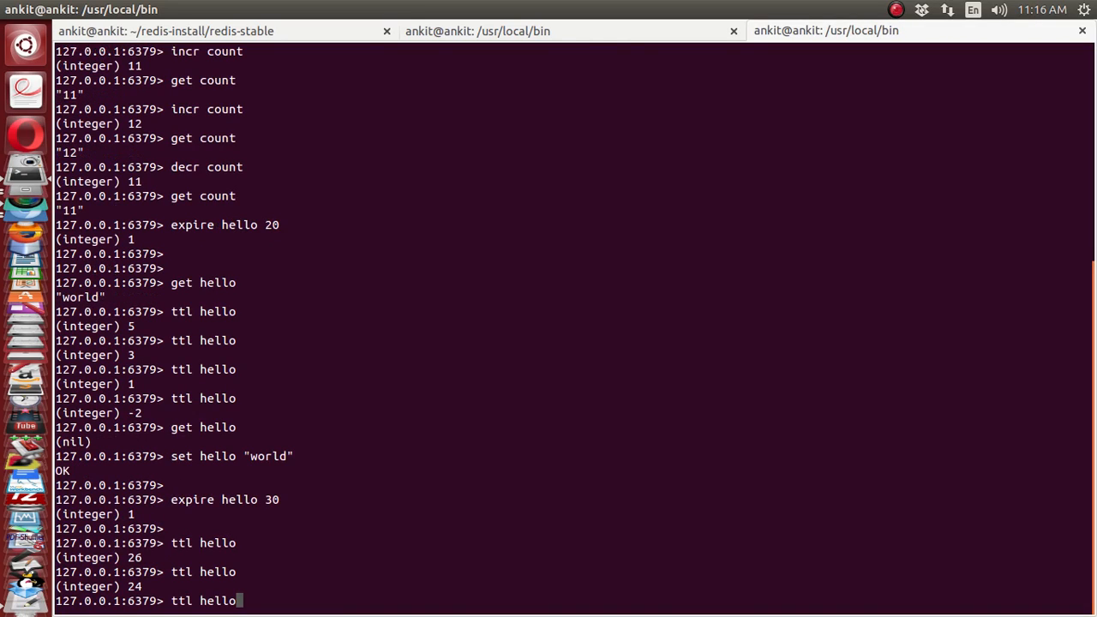
pyautogui.write('get hello')
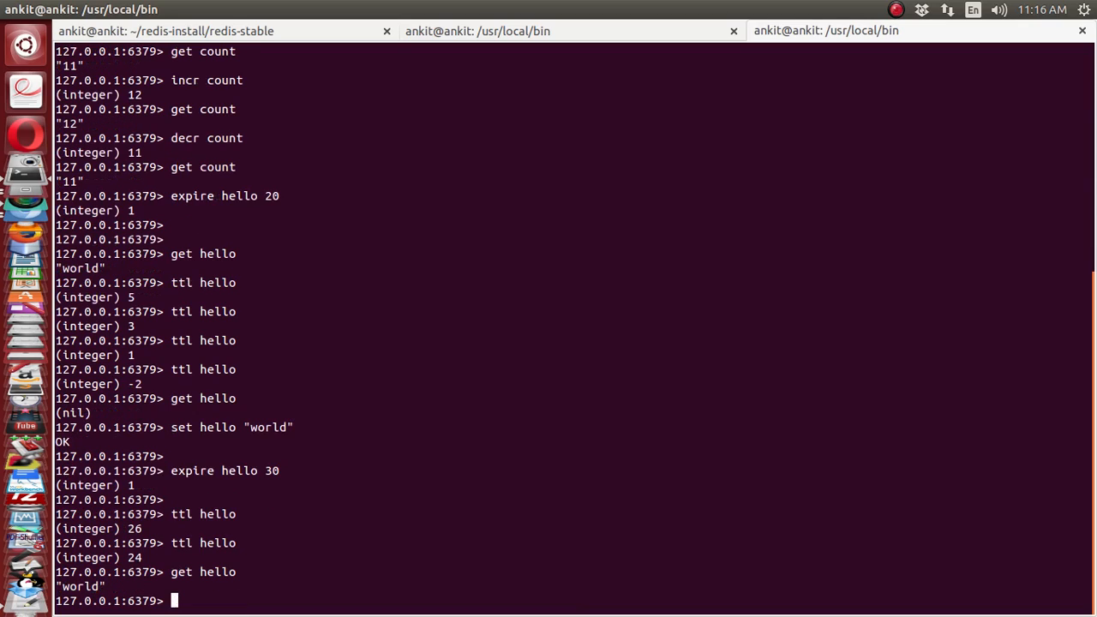
# Step: Poll ttl hello as it drops from 14 to 11 to -2, until get hello returns (nil)
pyautogui.write('ttl hello')
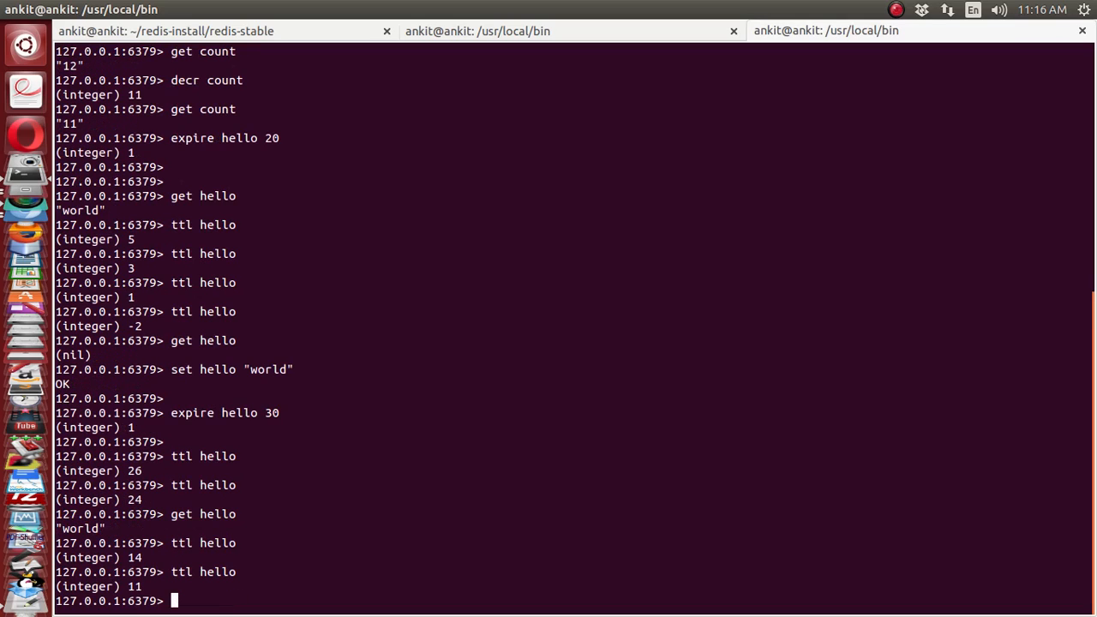
pyautogui.write('get')
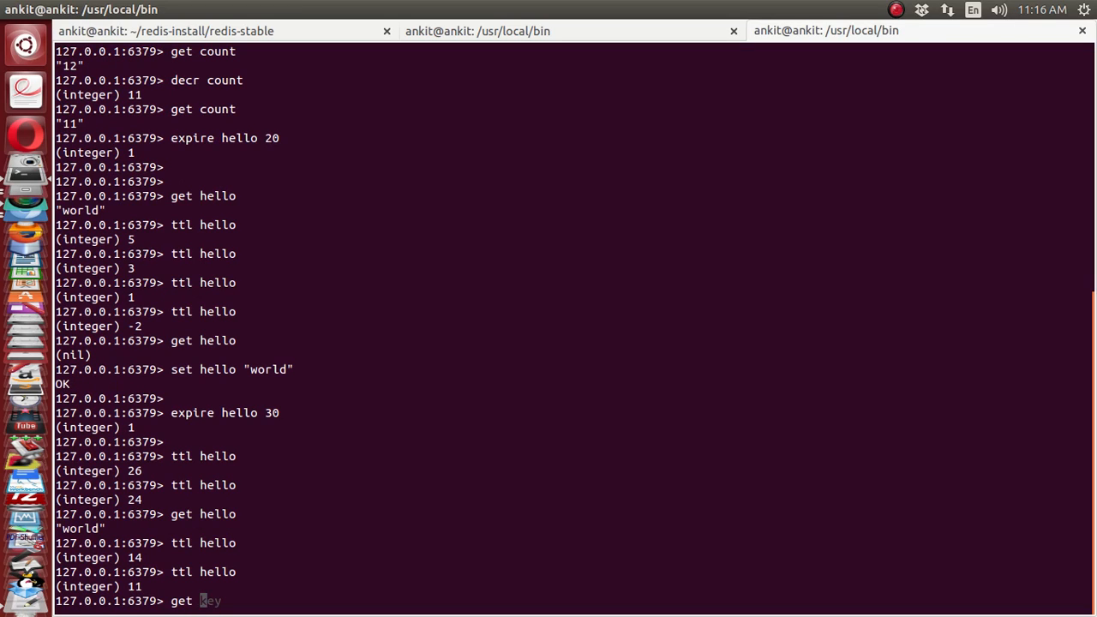
pyautogui.press('Return')
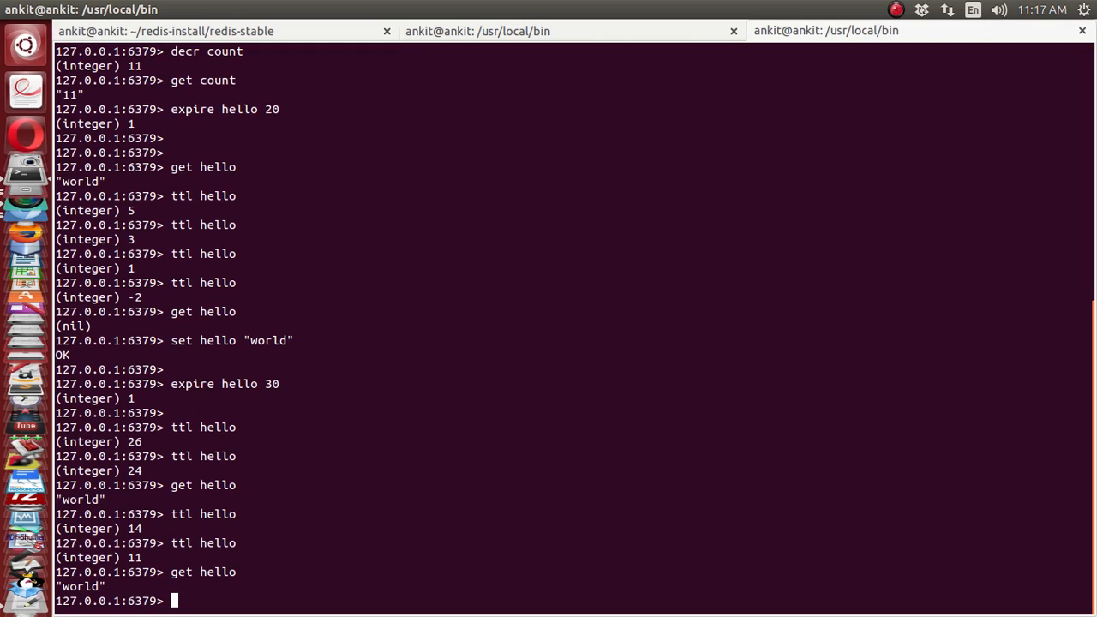
pyautogui.write('ttl hello')
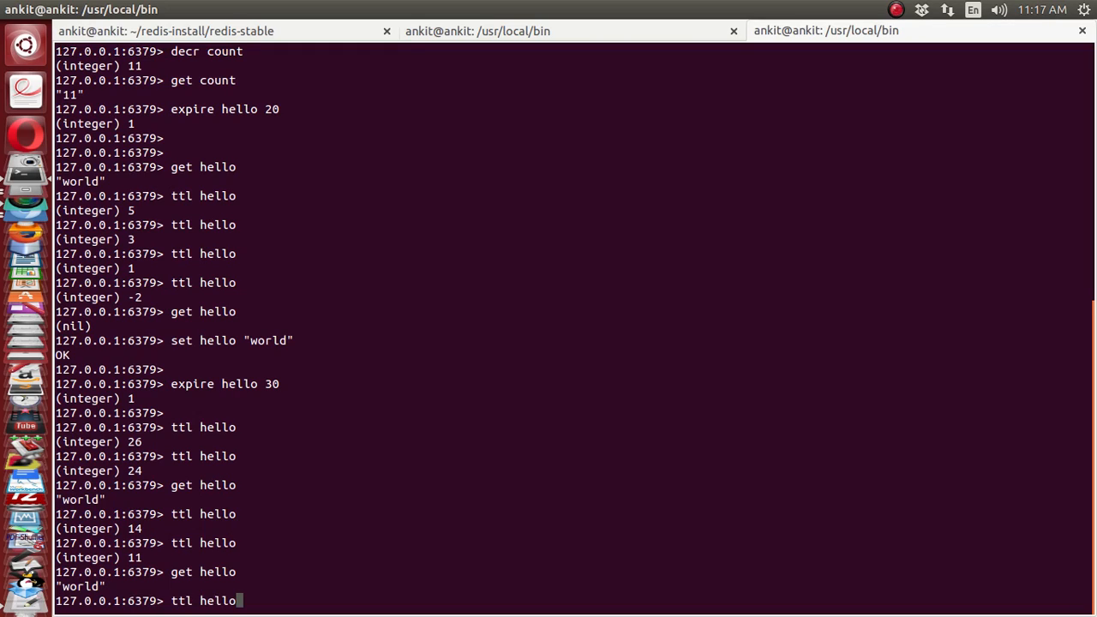
pyautogui.press('Return')
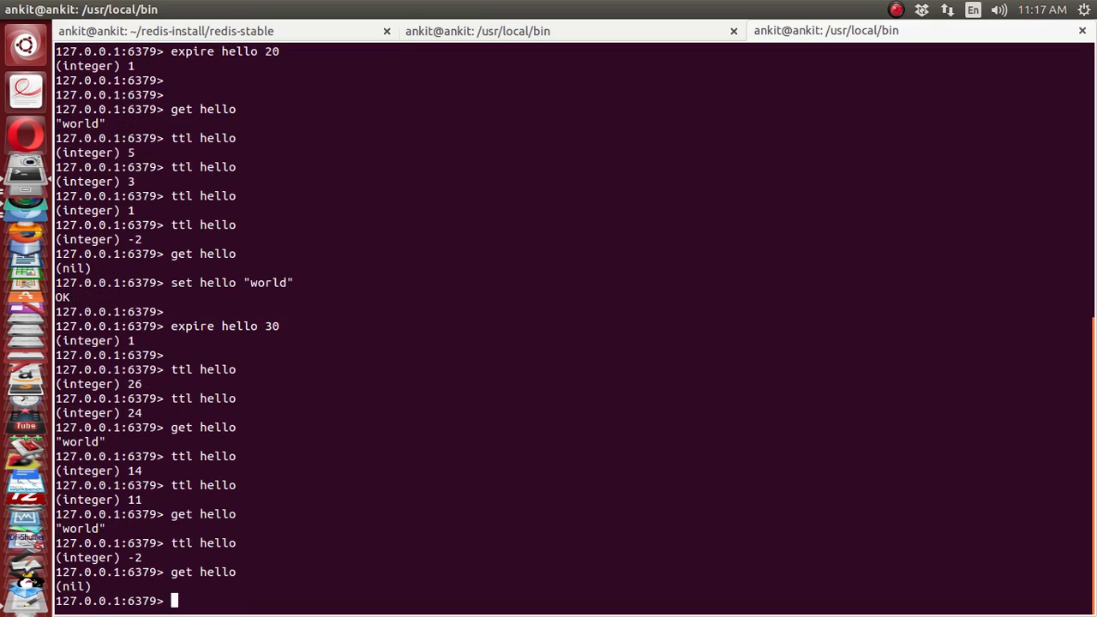